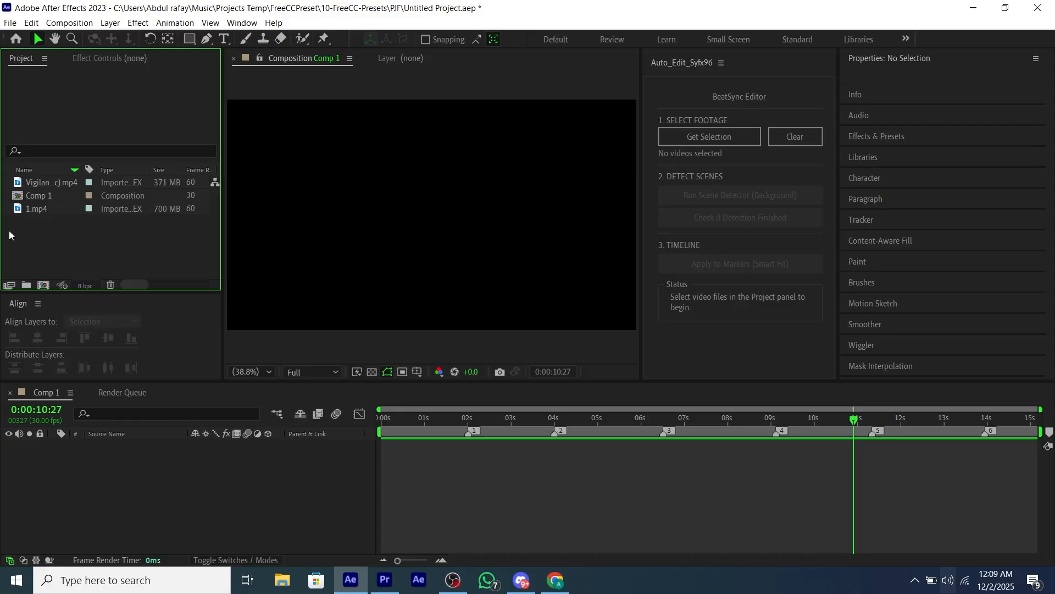
Preview the 1.mp4 and Vigilante footage from the Project panel.
double_click(38, 209)
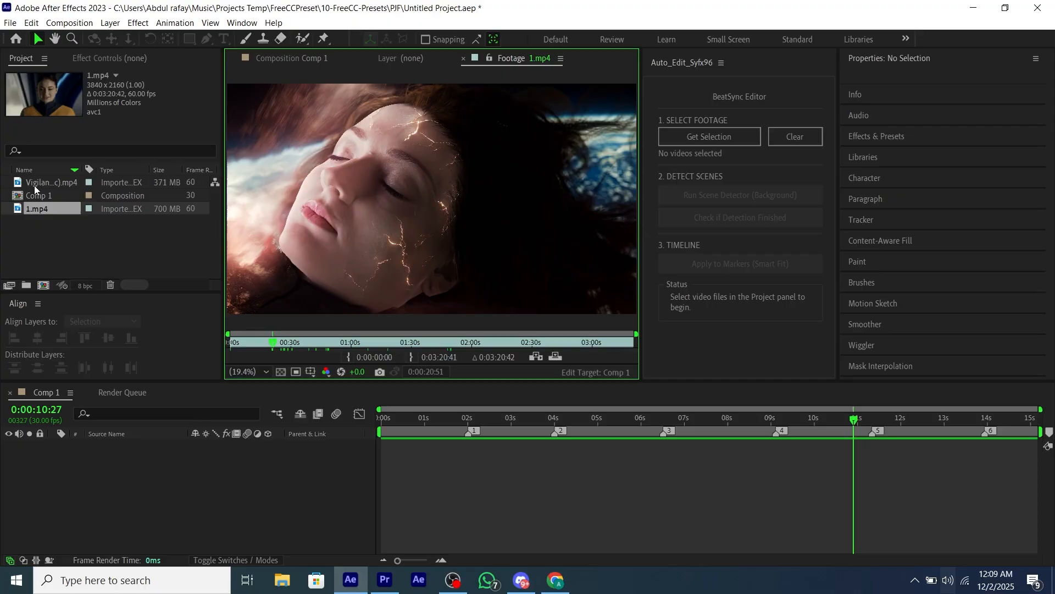
click(48, 182)
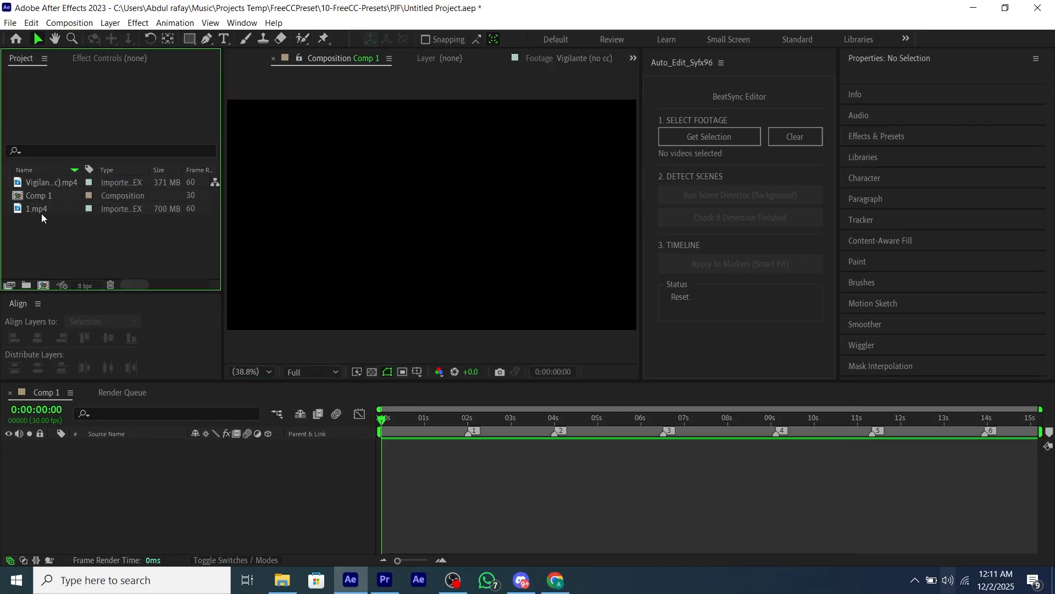
Load both selected videos into the BeatSync editor and run scene detection until 51 scenes are loaded.
click(709, 136)
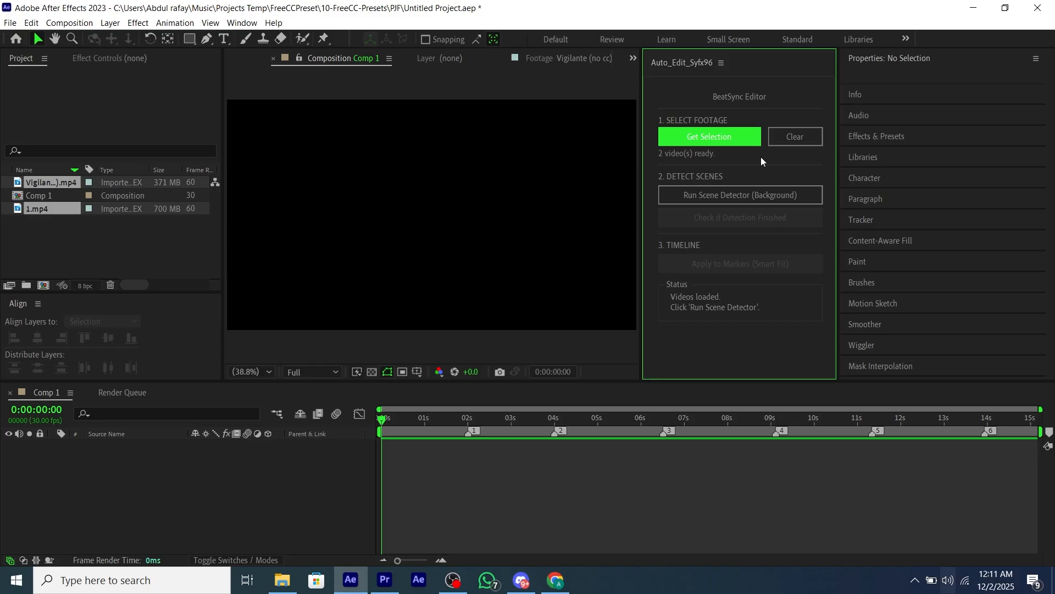
click(739, 195)
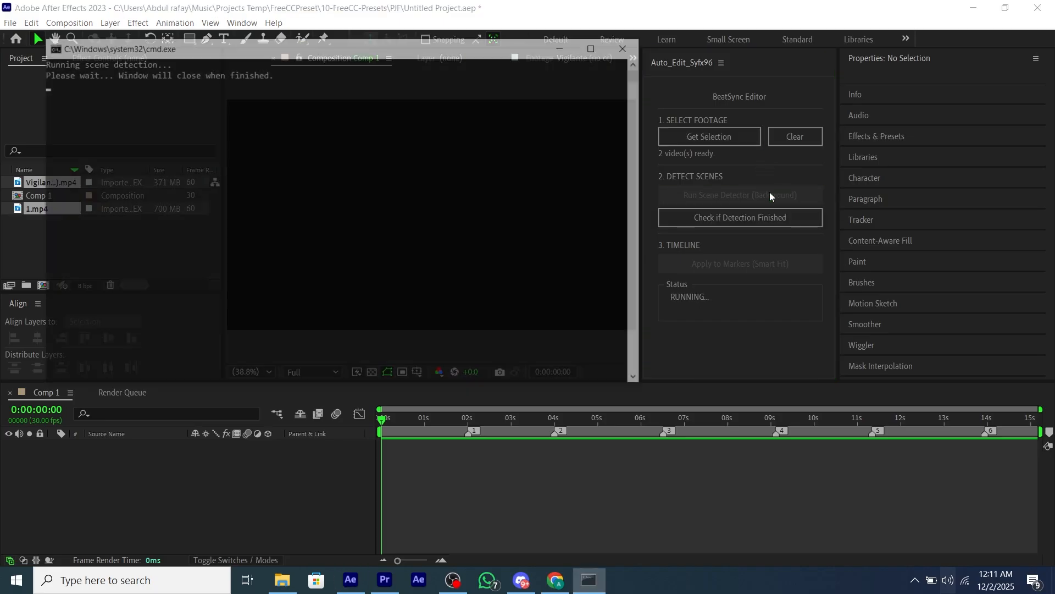
click(739, 216)
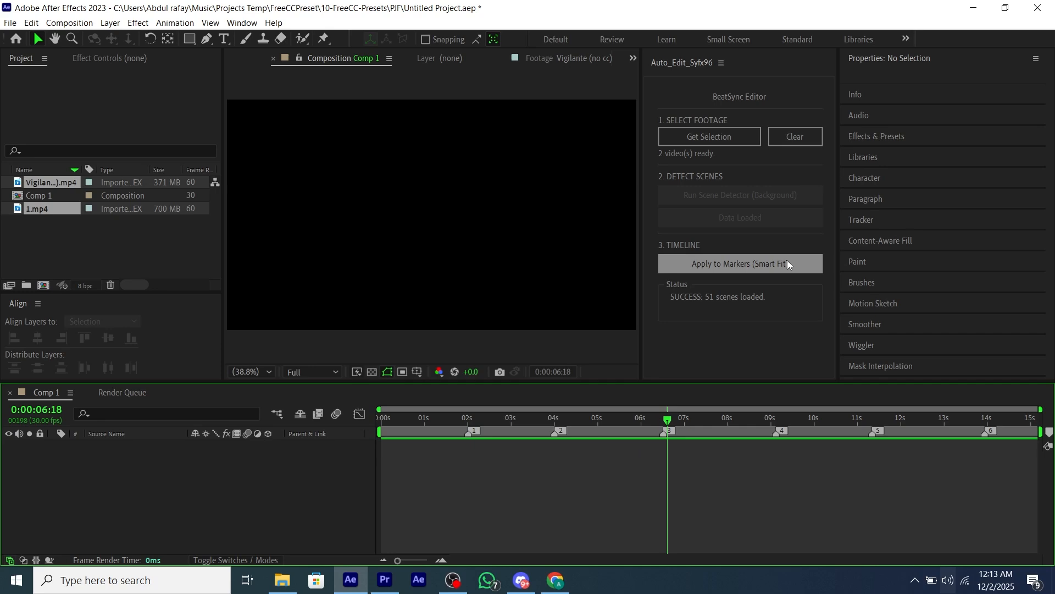
Smart-fit clips from both videos to the beat markers and scrub the cuts at the second and third markers.
click(739, 263)
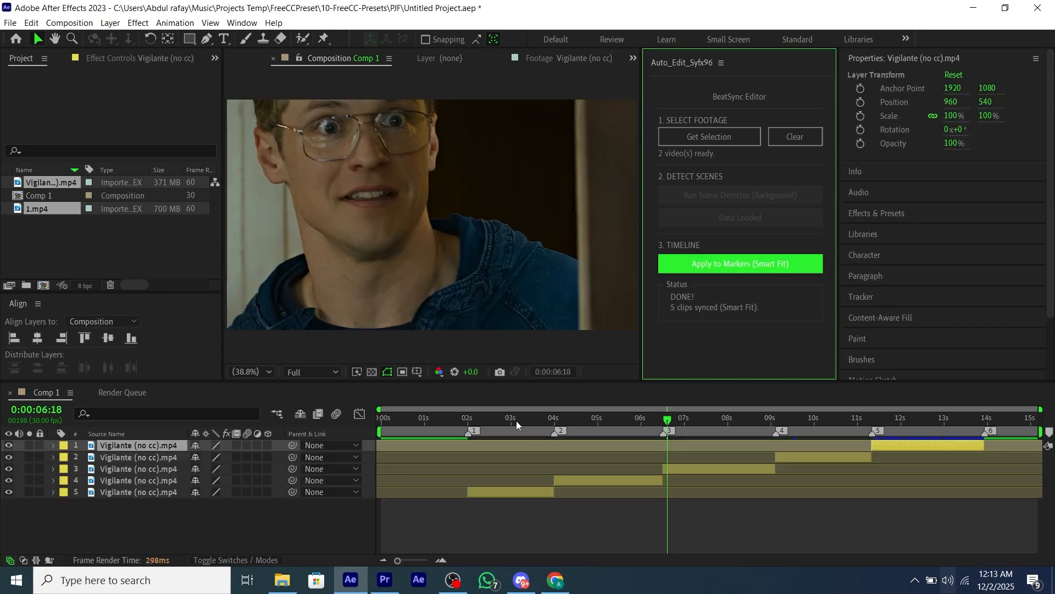
click(553, 417)
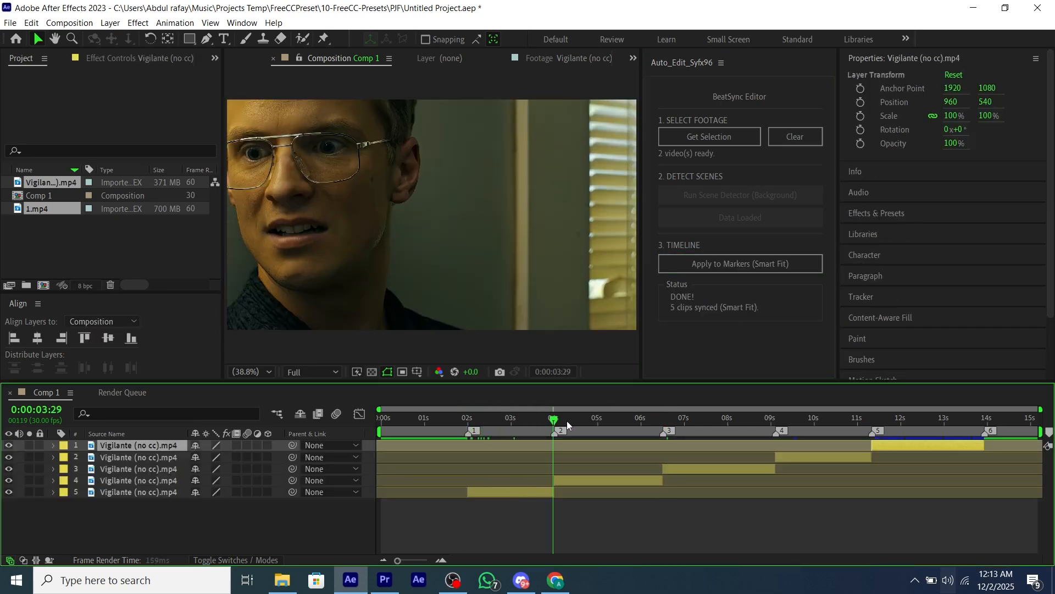
click(679, 418)
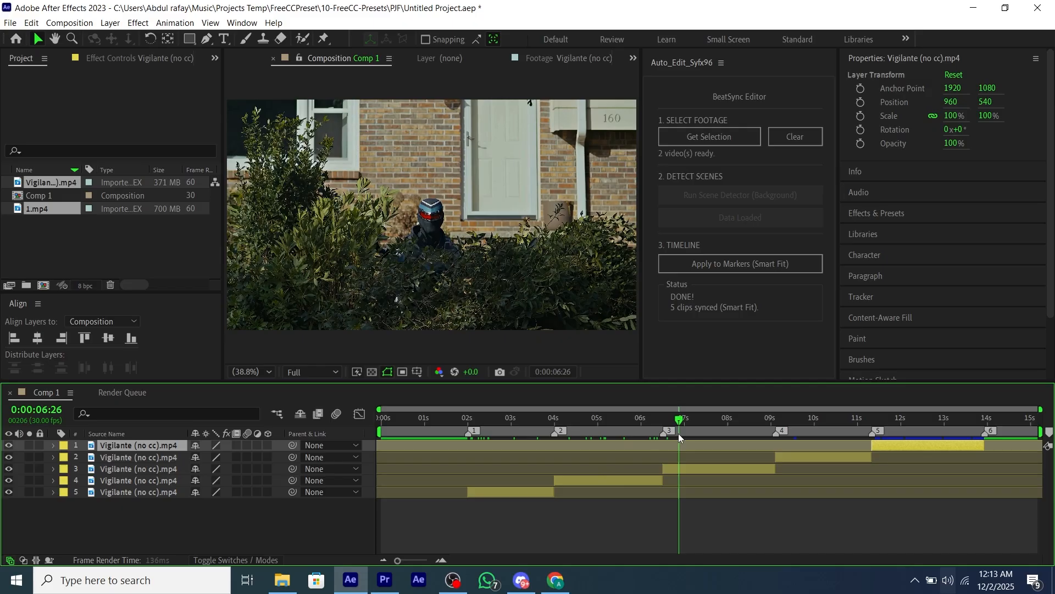
click(787, 437)
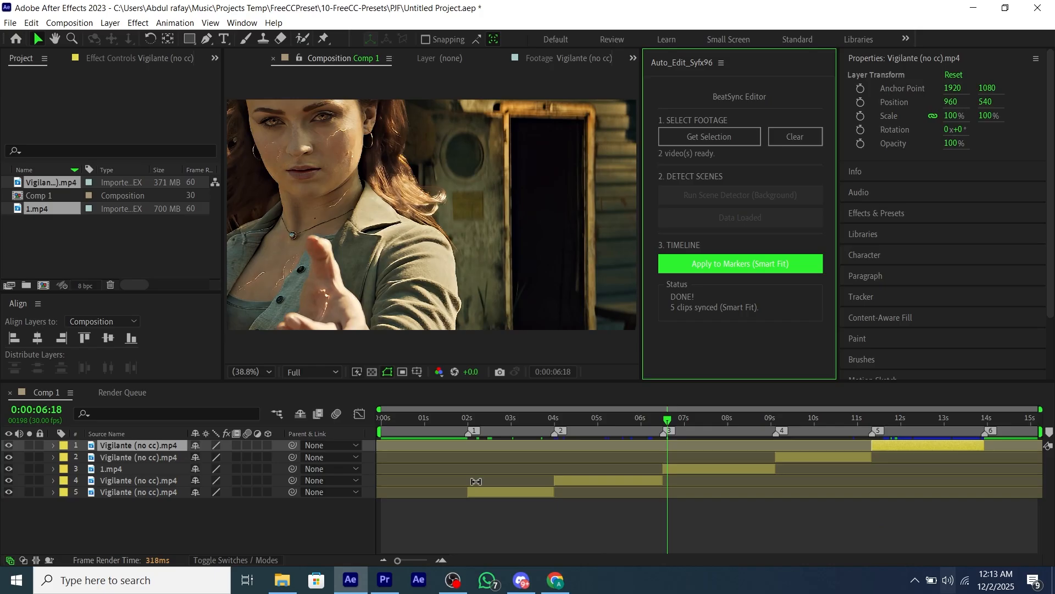
Re-apply the clips to reshuffle them and scrub the first, second, third and fourth marker cuts.
click(498, 425)
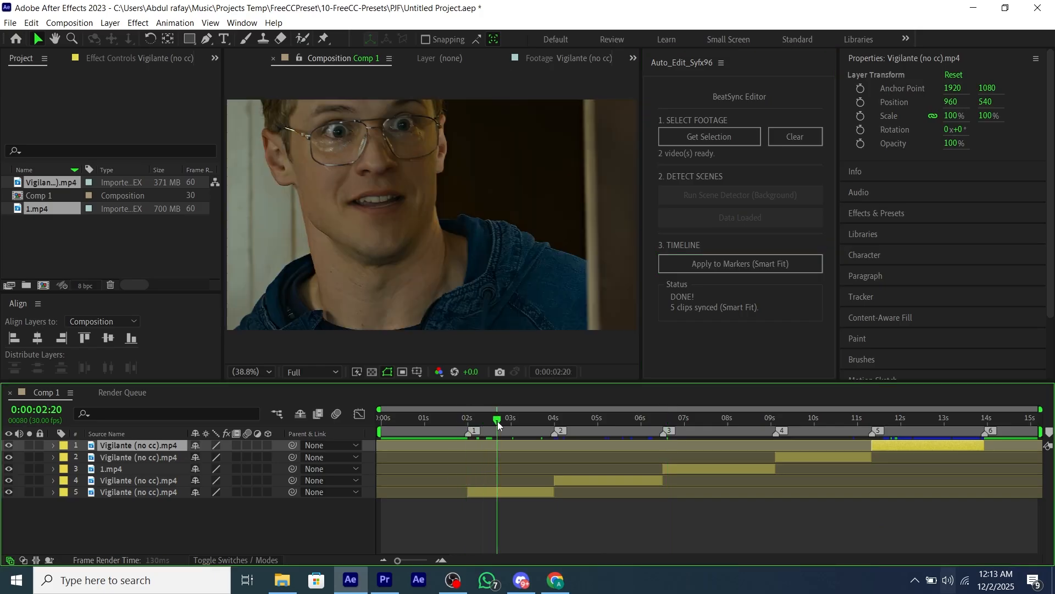
click(567, 418)
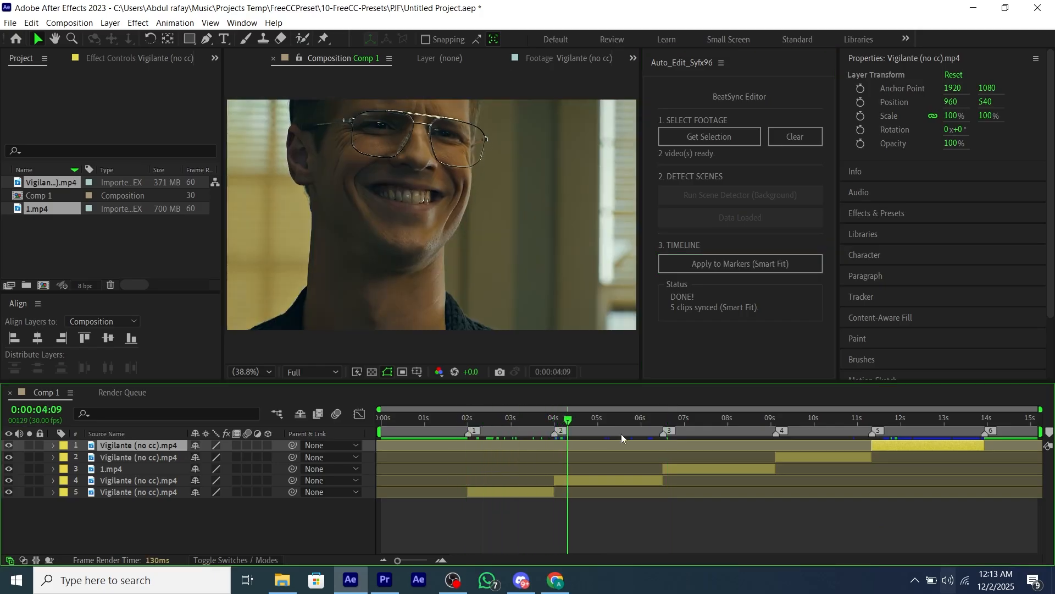
click(774, 418)
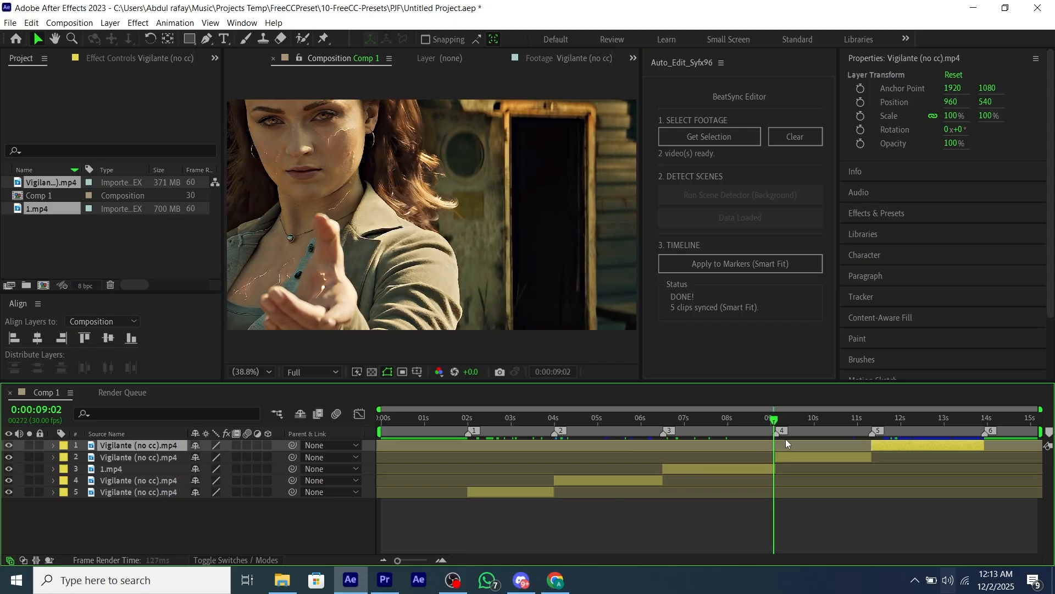
click(894, 430)
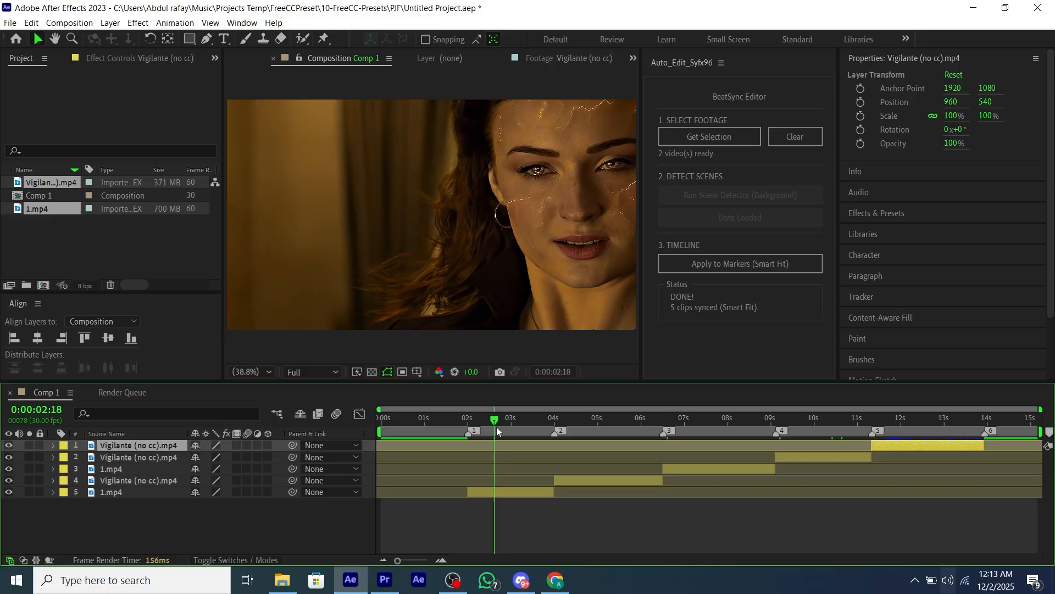
click(665, 431)
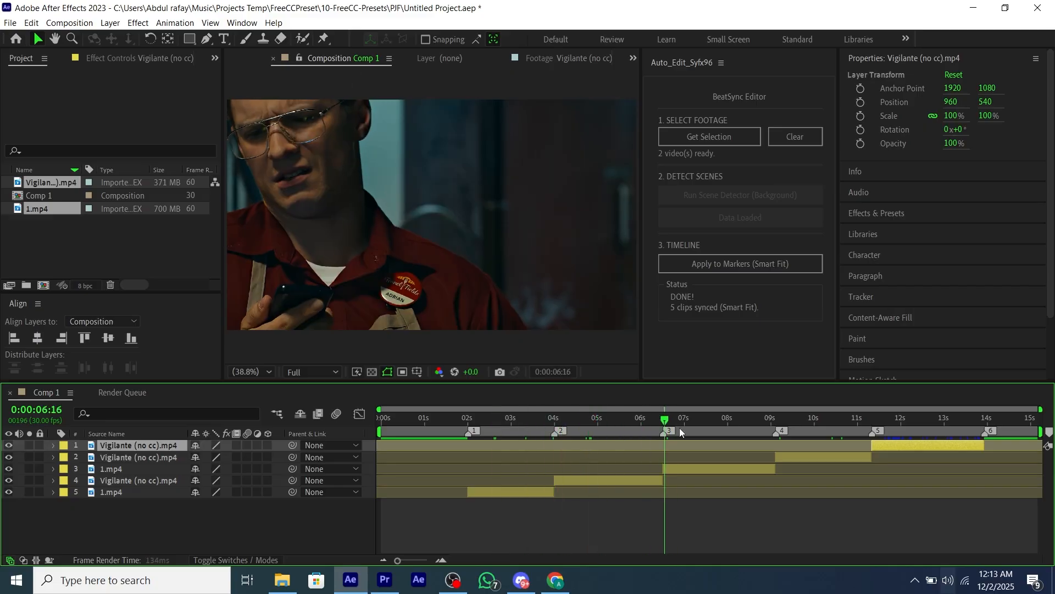
click(282, 579)
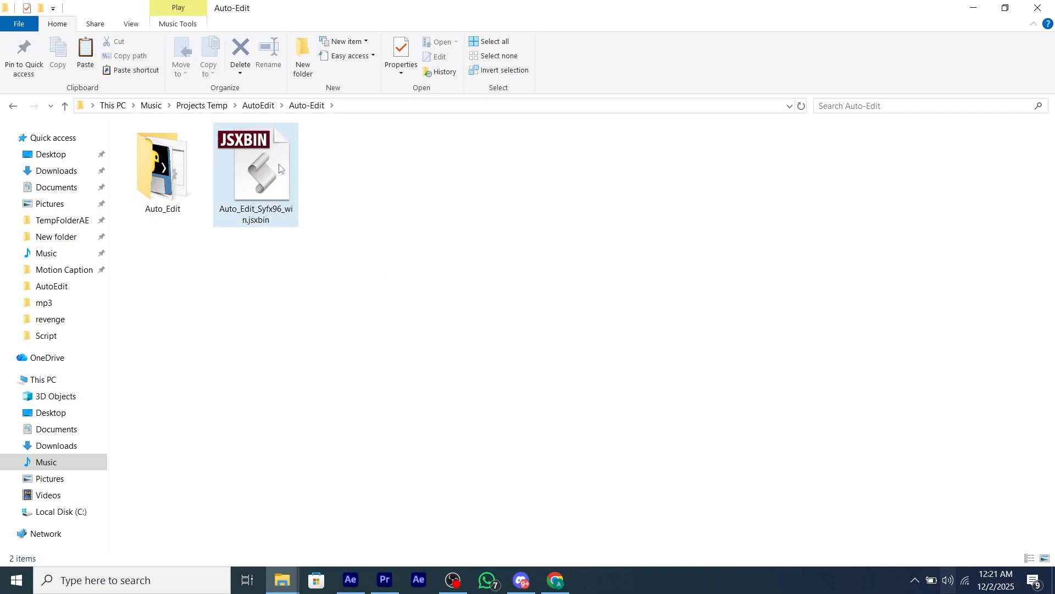
Navigate from This PC through C:, Program Files and Adobe into the After Effects 2023 Support Files folder.
click(42, 380)
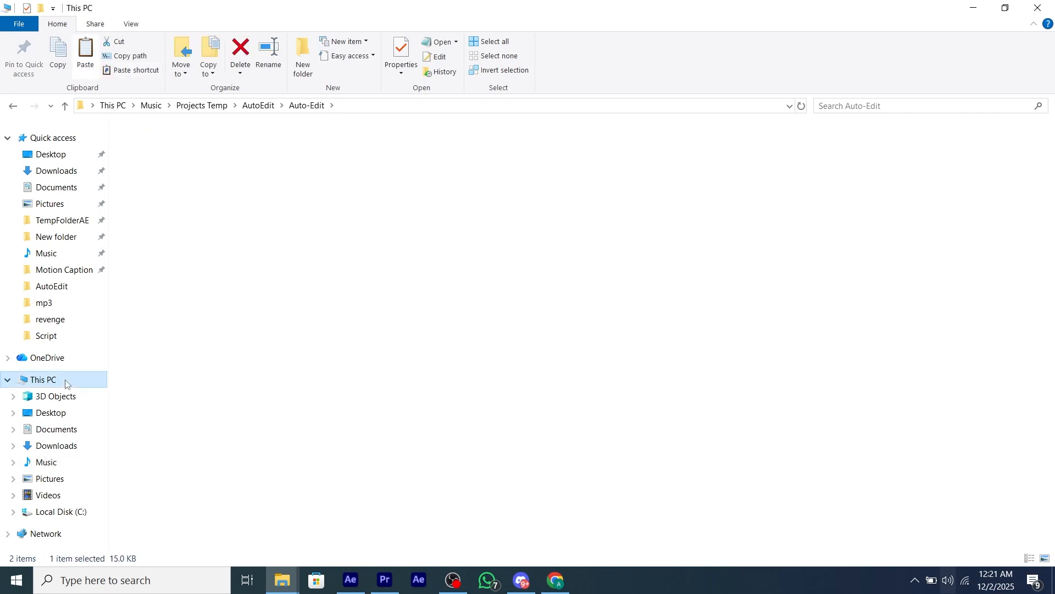
click(59, 511)
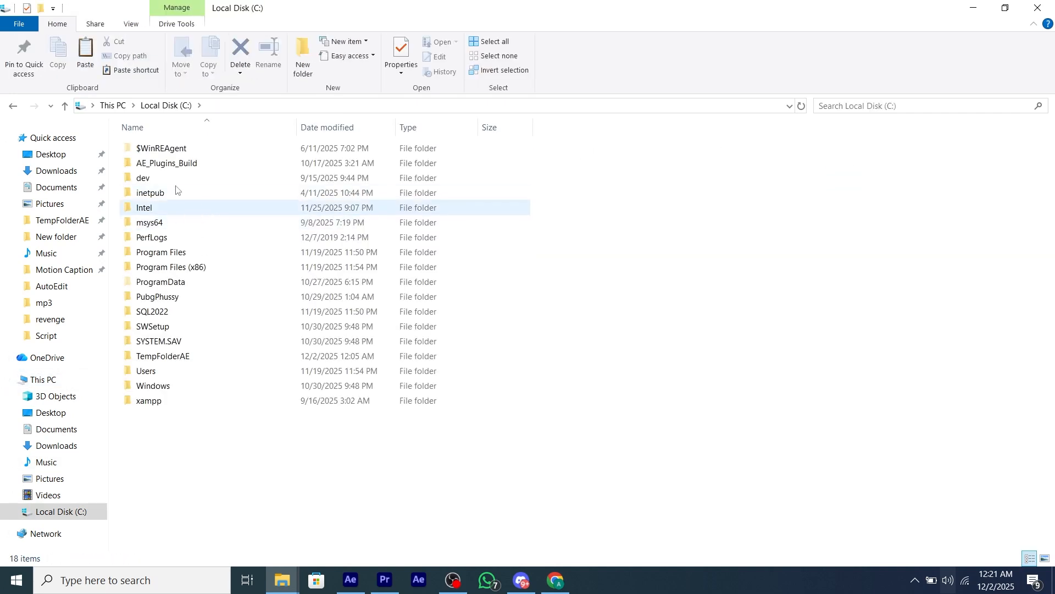
double_click(160, 252)
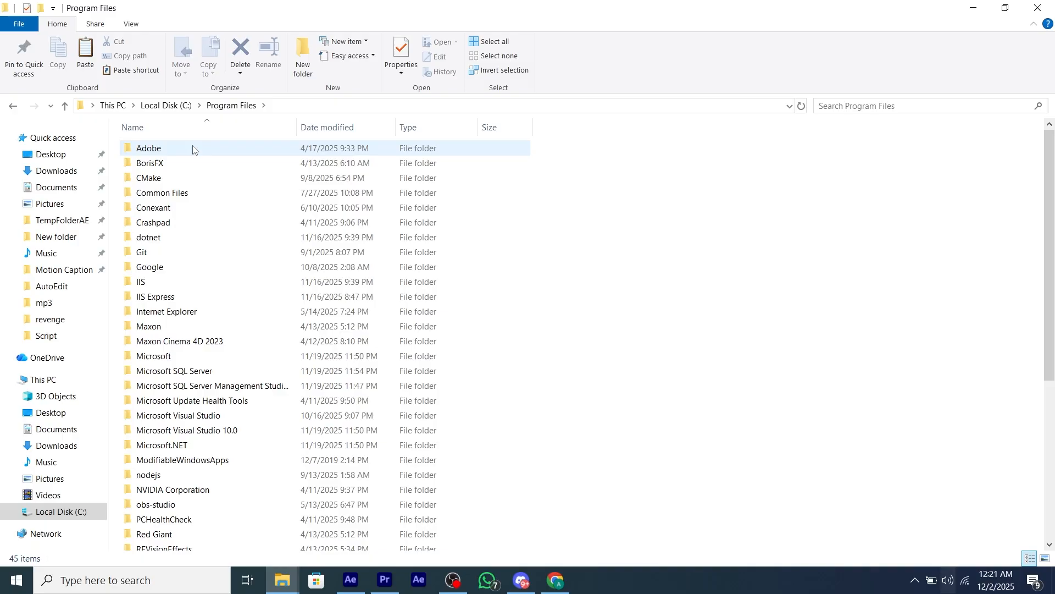
double_click(149, 148)
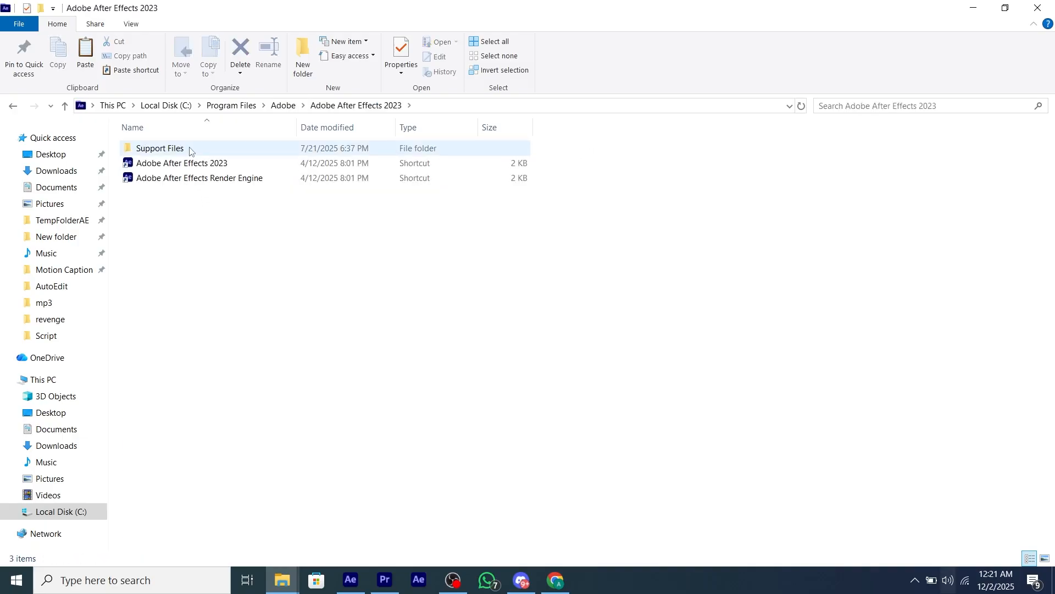
double_click(159, 147)
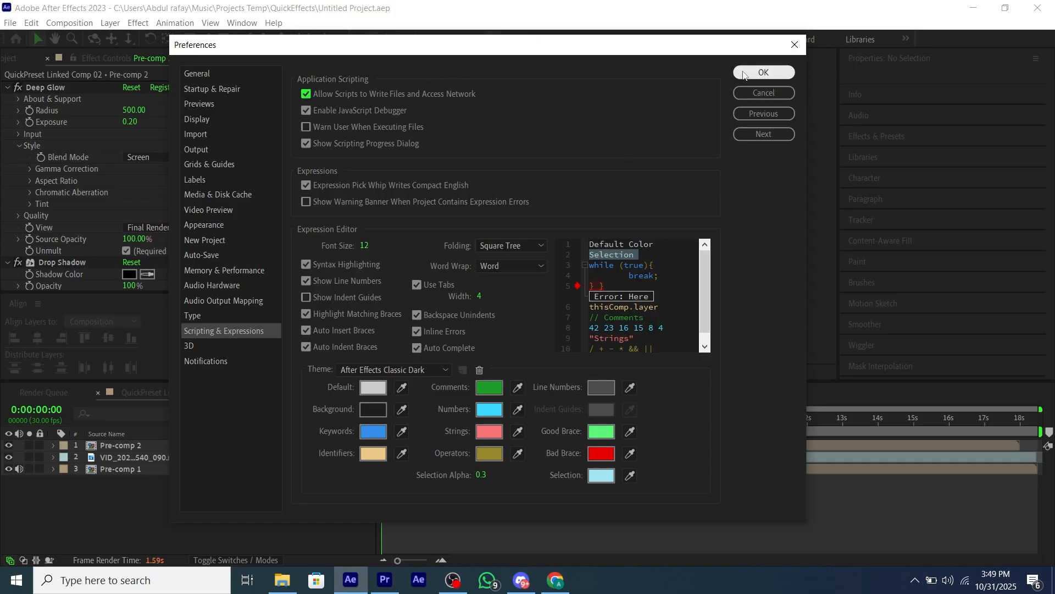
Confirm the scripting preferences allowing scripts to write files and access the network.
click(763, 72)
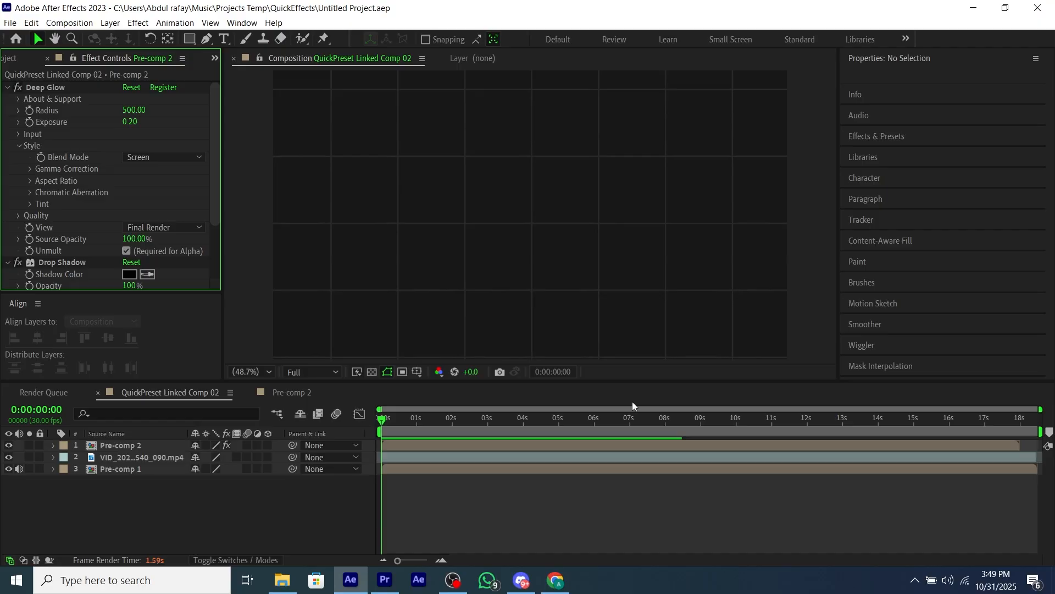
click(282, 579)
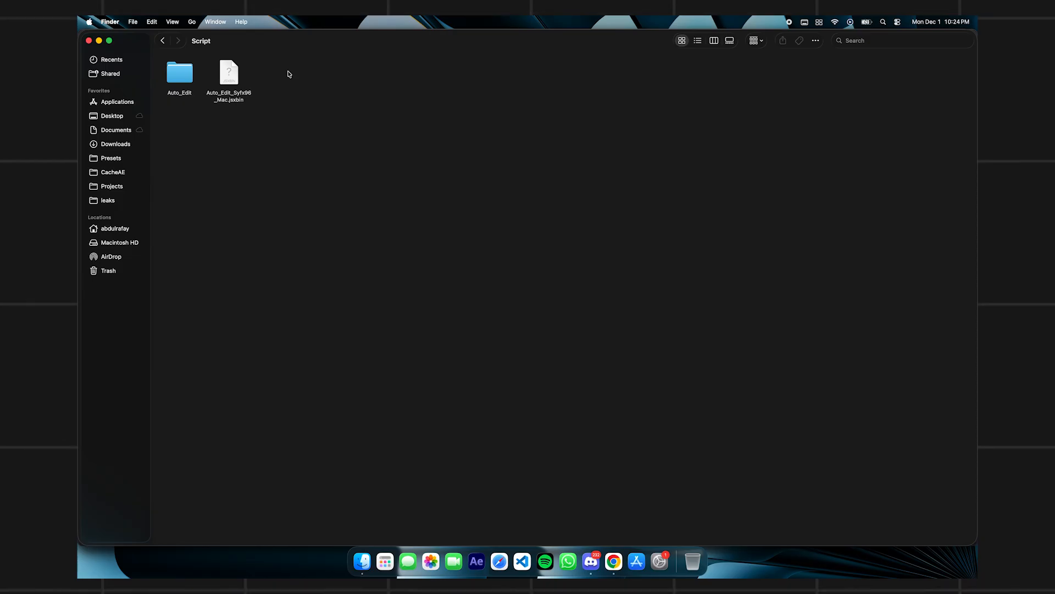
Copy the Mac jsxbin file and browse Macintosh HD > Applications > Adobe After Effects 2024.
click(229, 73)
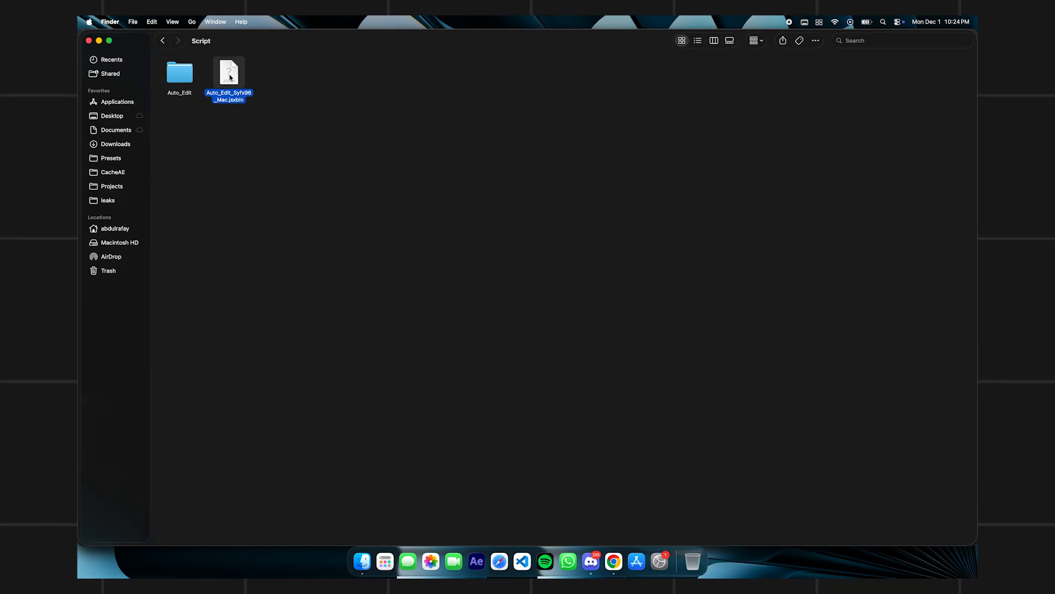
right_click(228, 70)
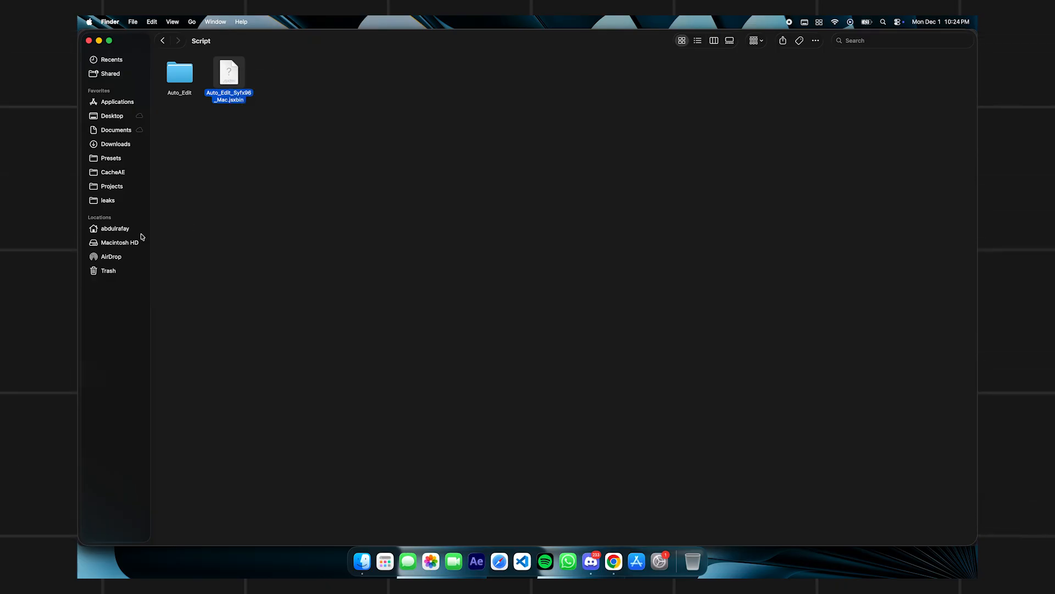
click(121, 242)
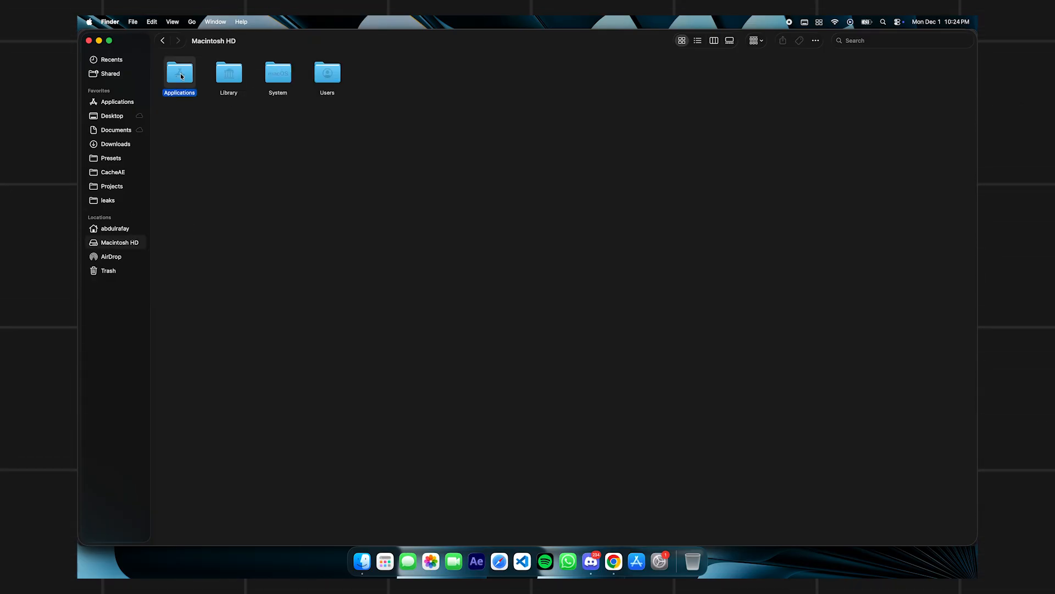
double_click(179, 72)
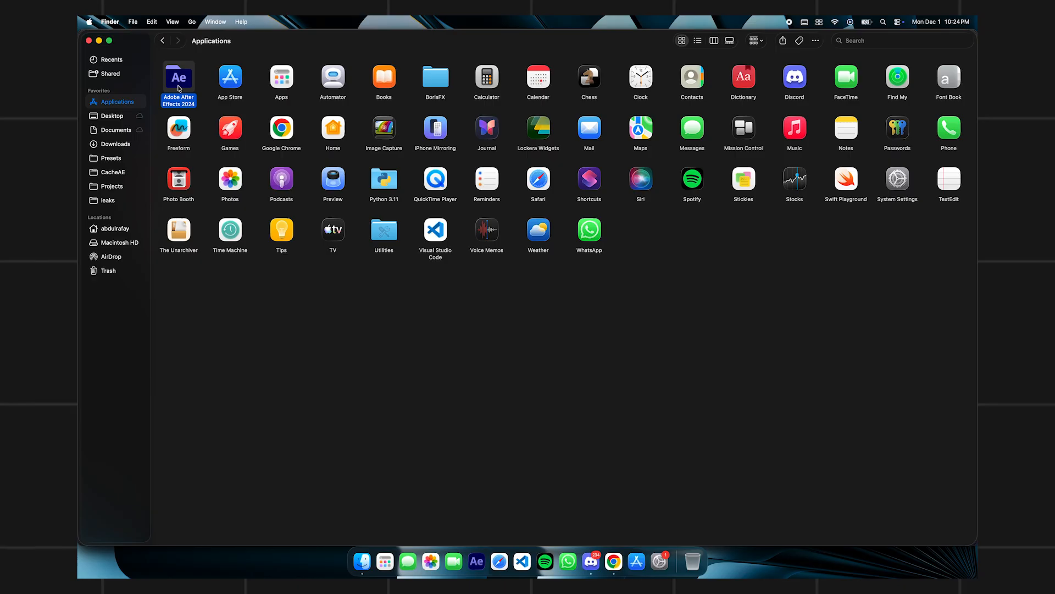
double_click(178, 76)
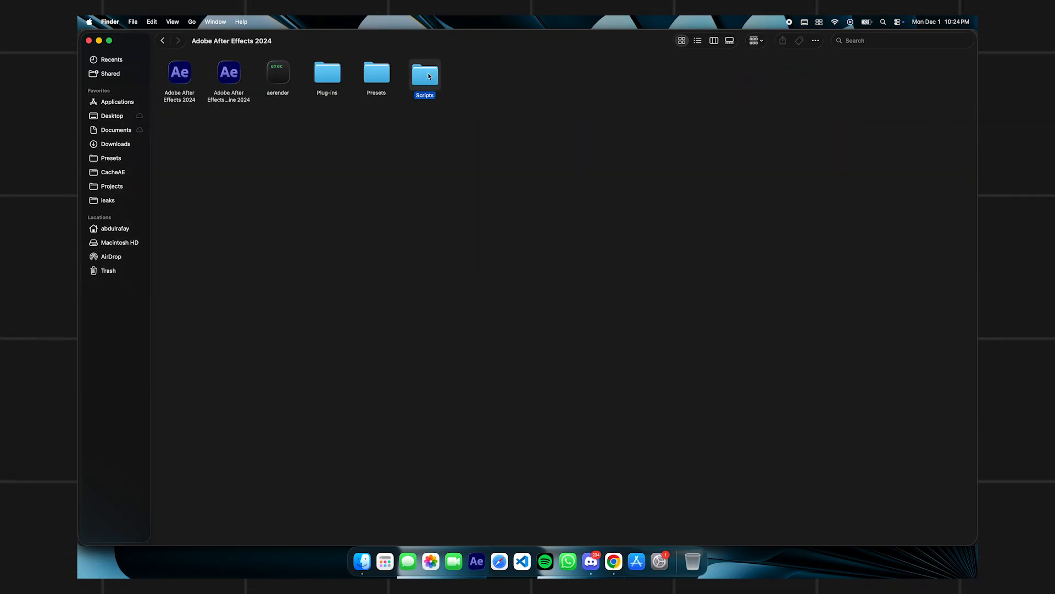
Paste Auto_Edit_Syfx96_Mac.jsxbin into Scripts > ScriptUI Panels with authorization and return to the 2024 folder.
double_click(424, 74)
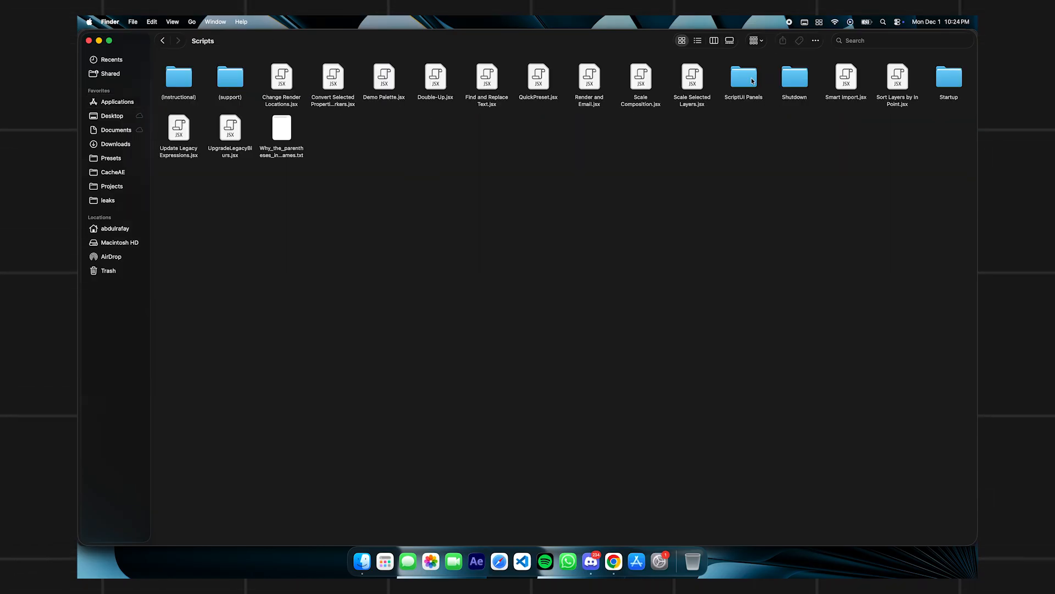
double_click(743, 77)
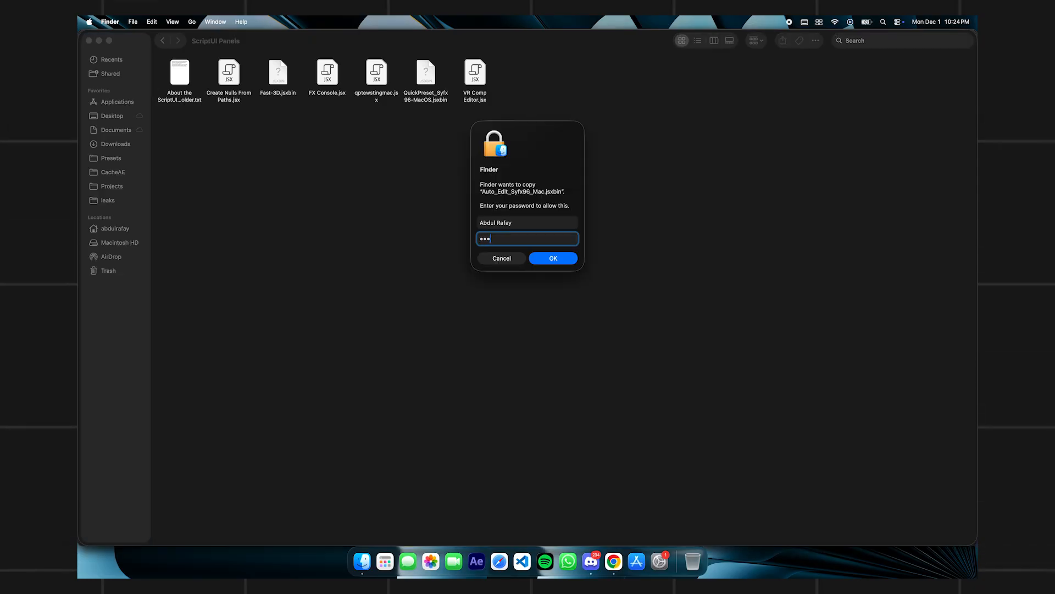
click(552, 257)
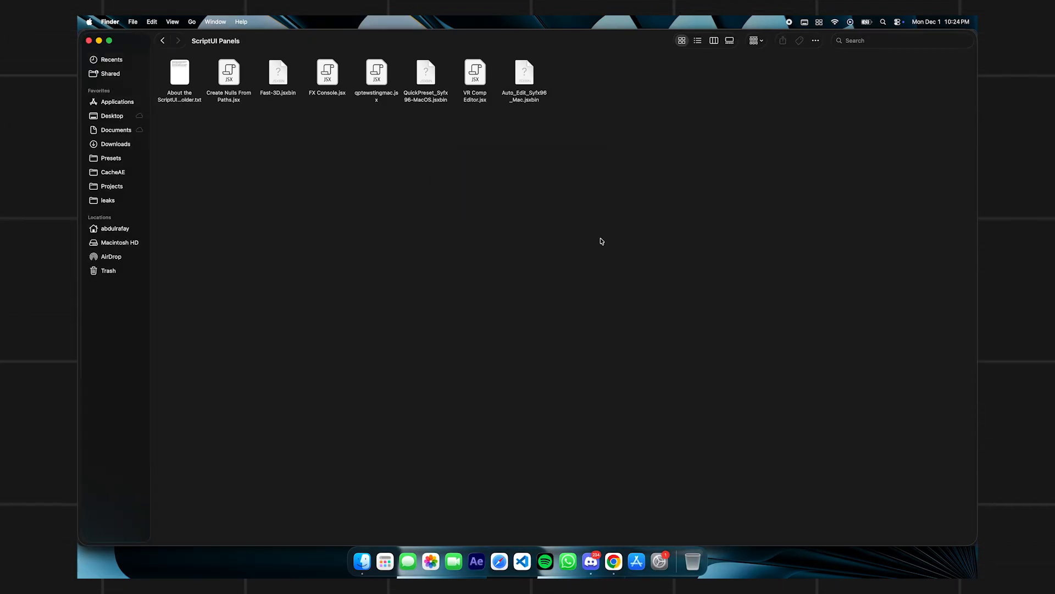
click(163, 40)
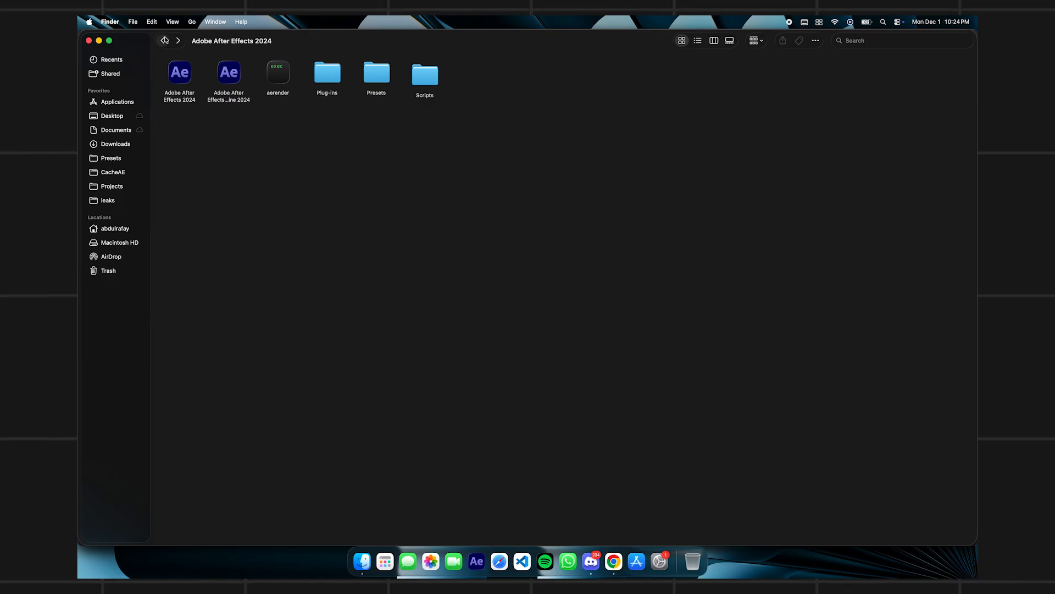
Copy the Auto_Edit folder from the downloaded Script folder.
double_click(424, 72)
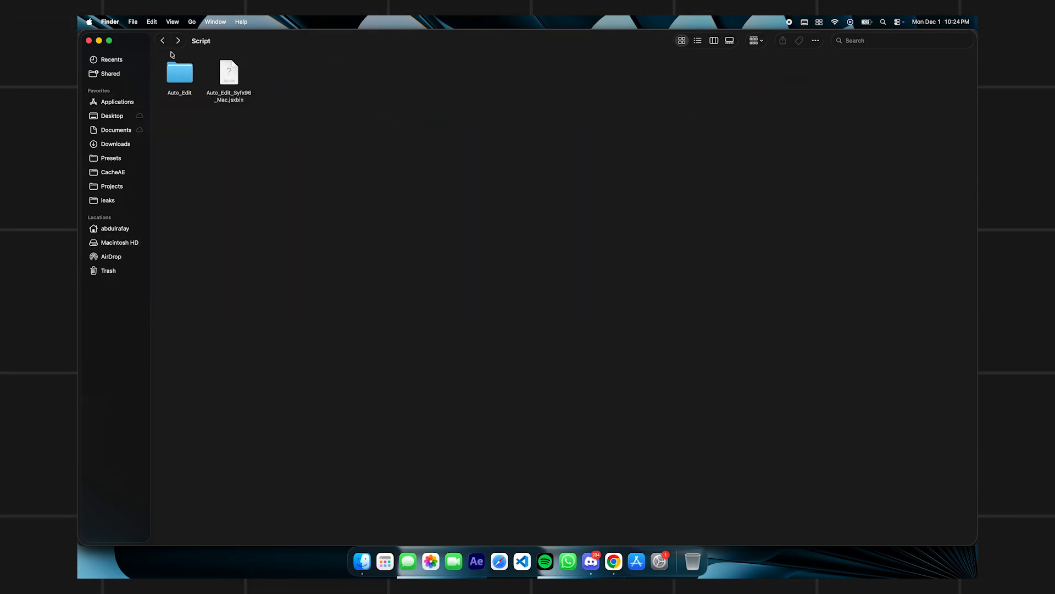
click(179, 72)
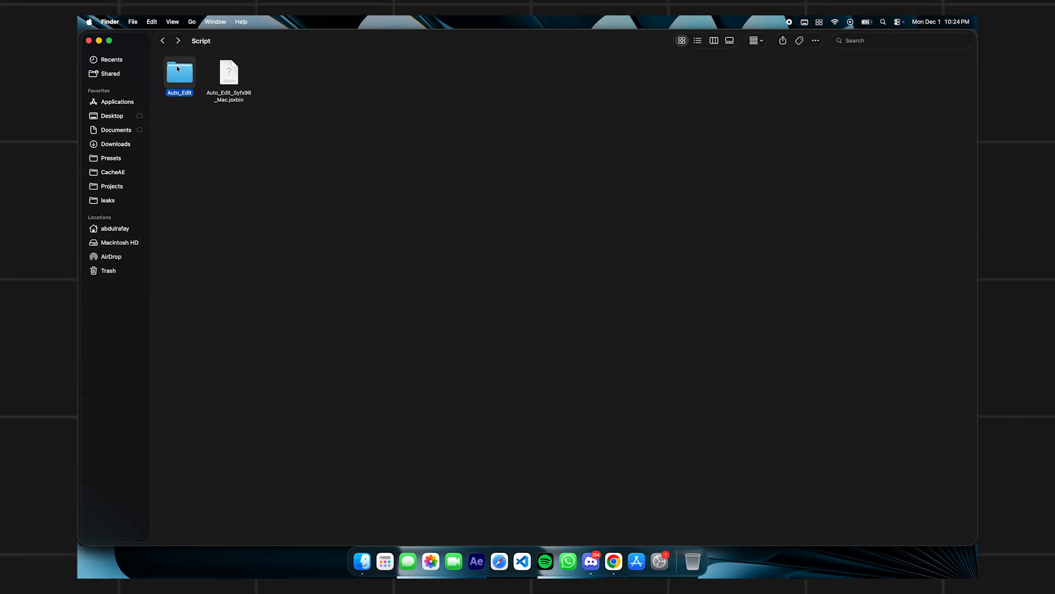
right_click(179, 71)
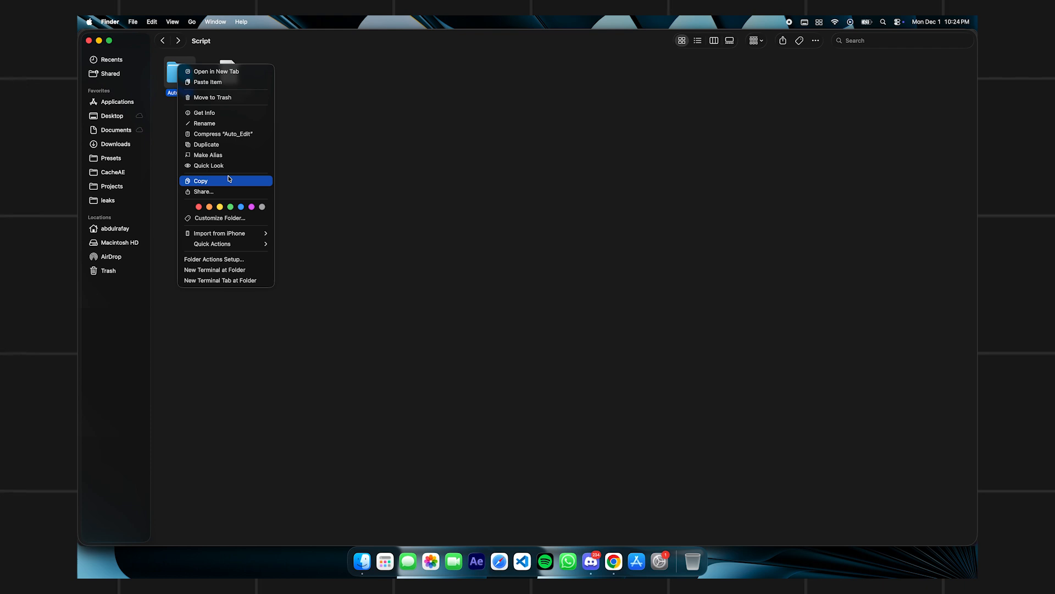
click(115, 130)
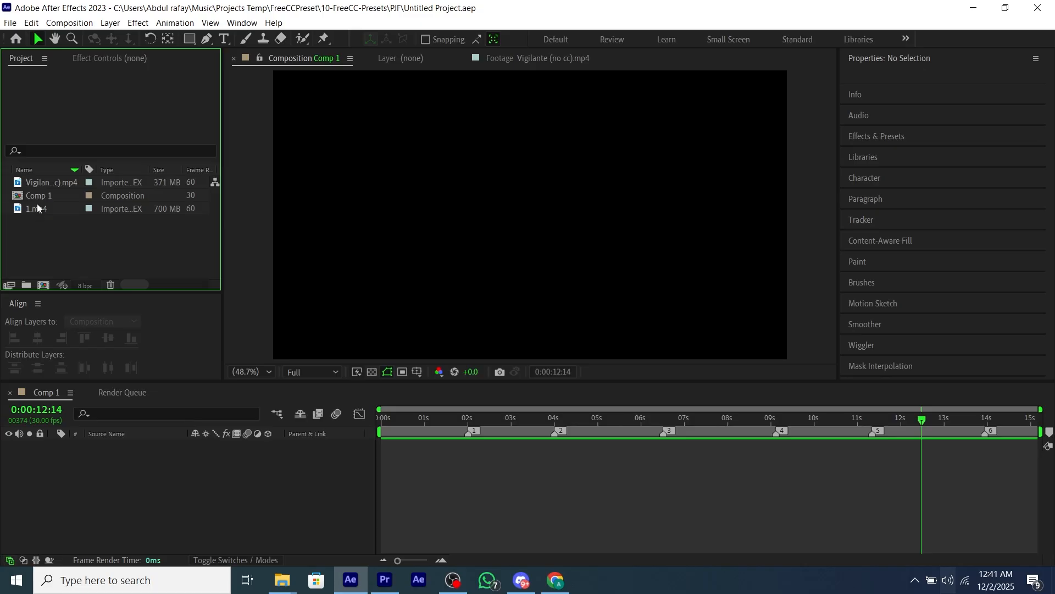
Sort project items by name and open the Auto_Edit_Syfx96.jsx panel from the Window menu.
click(25, 170)
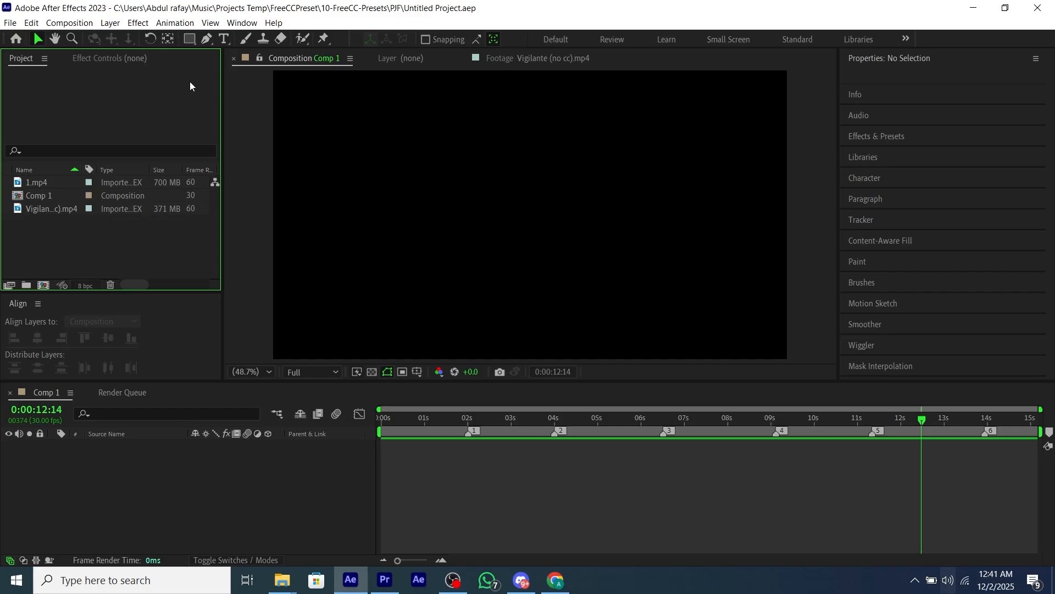
click(241, 22)
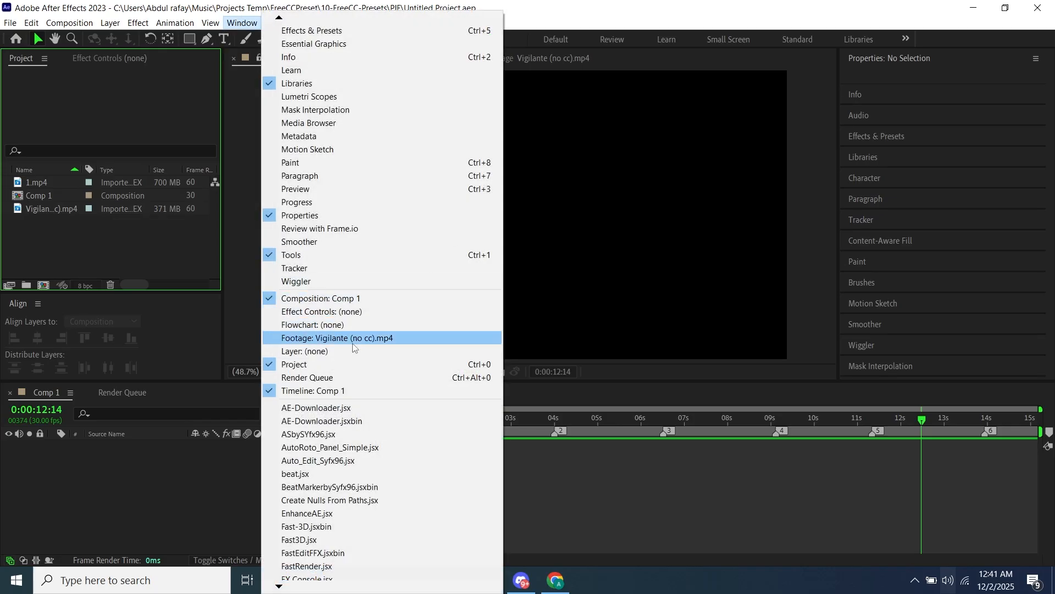
mouse_move(327, 461)
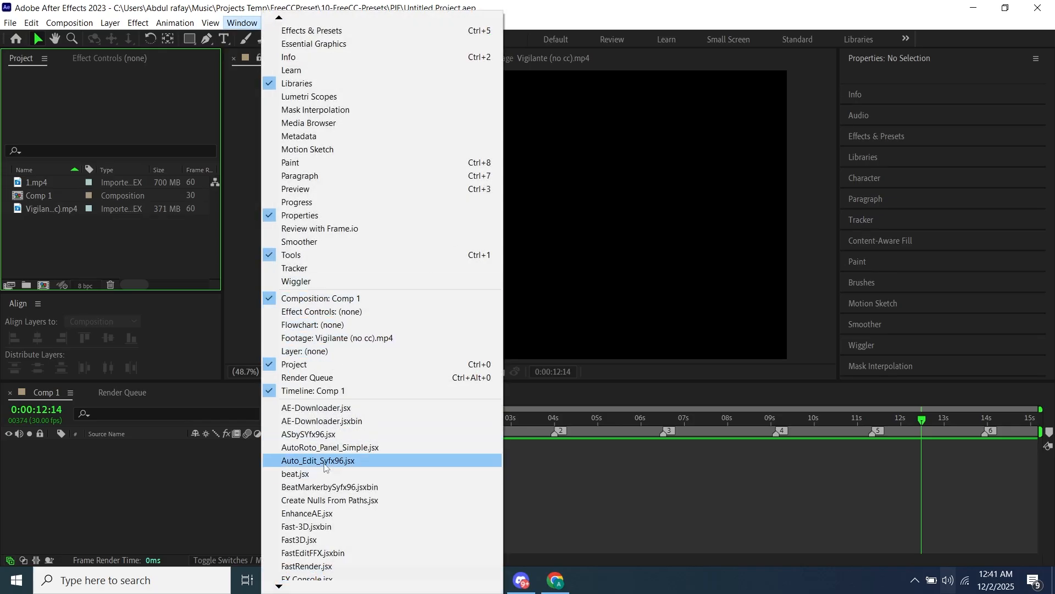
click(319, 461)
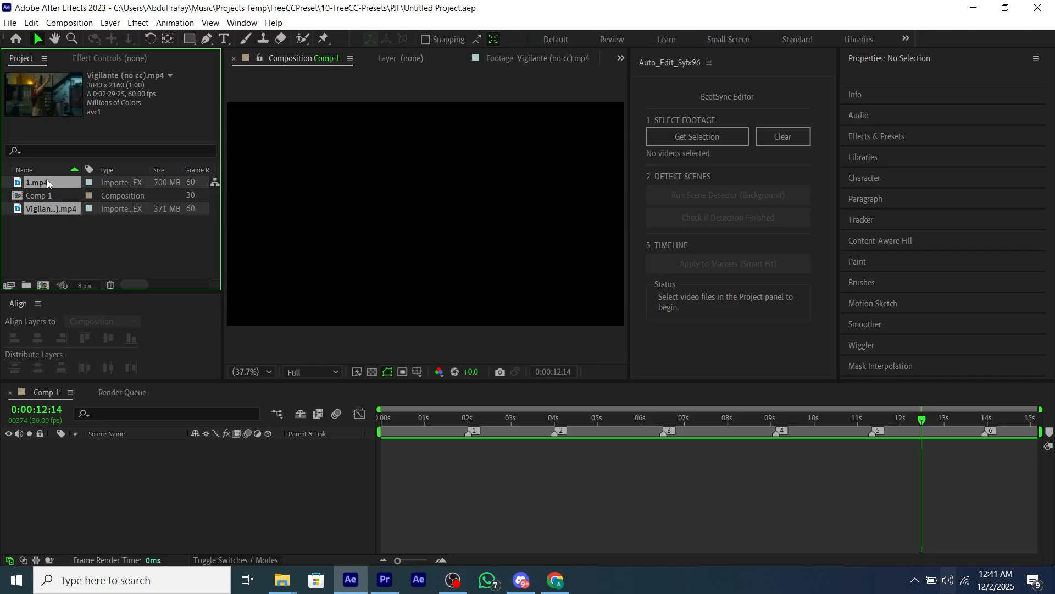
Load both videos into the BeatSync Editor and run background scene detection, reporting 51 scenes.
click(697, 136)
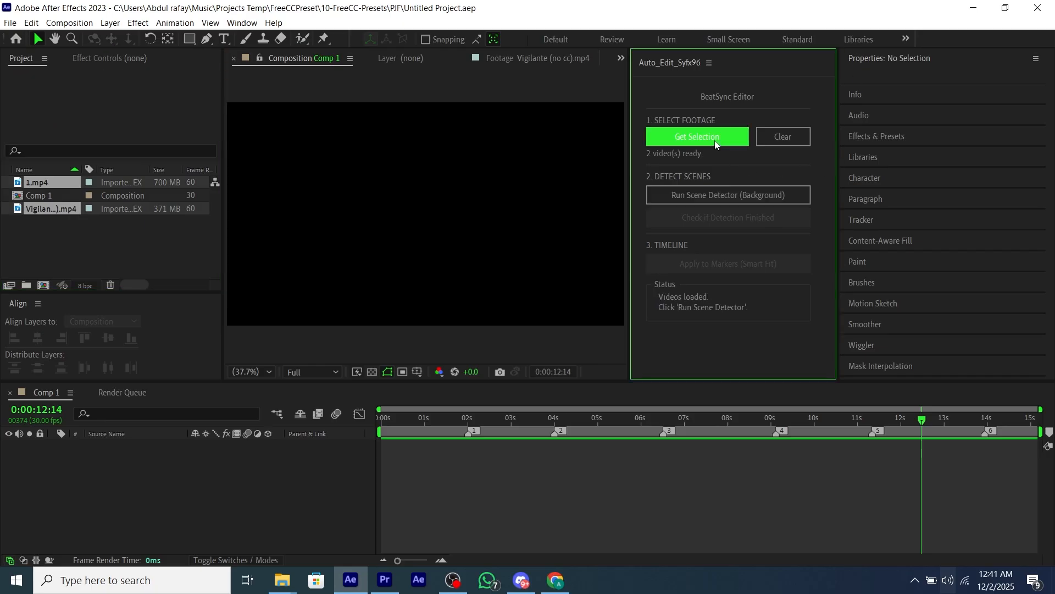
mouse_move(726, 194)
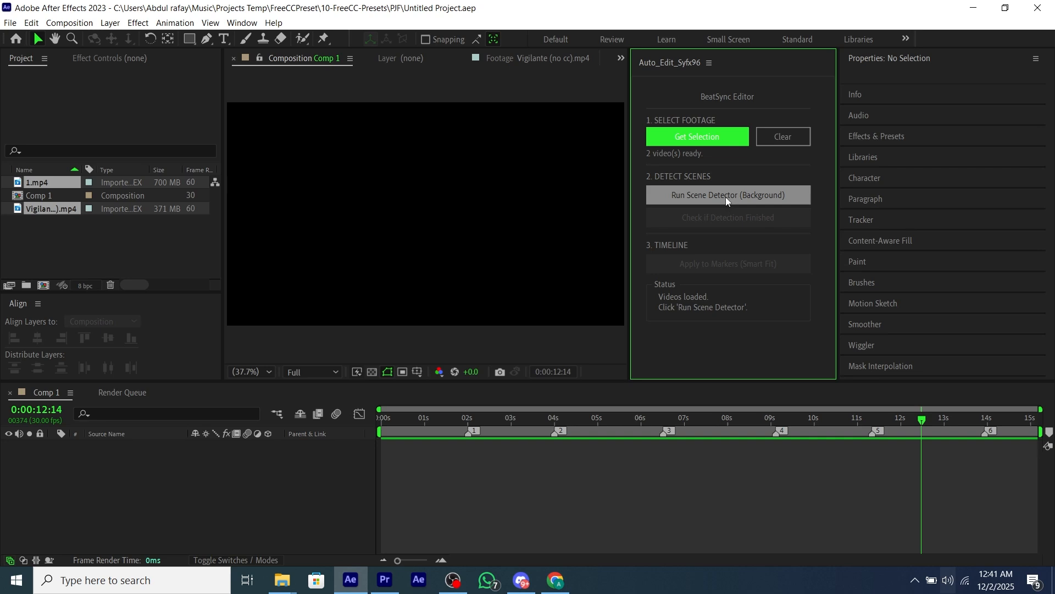
click(726, 195)
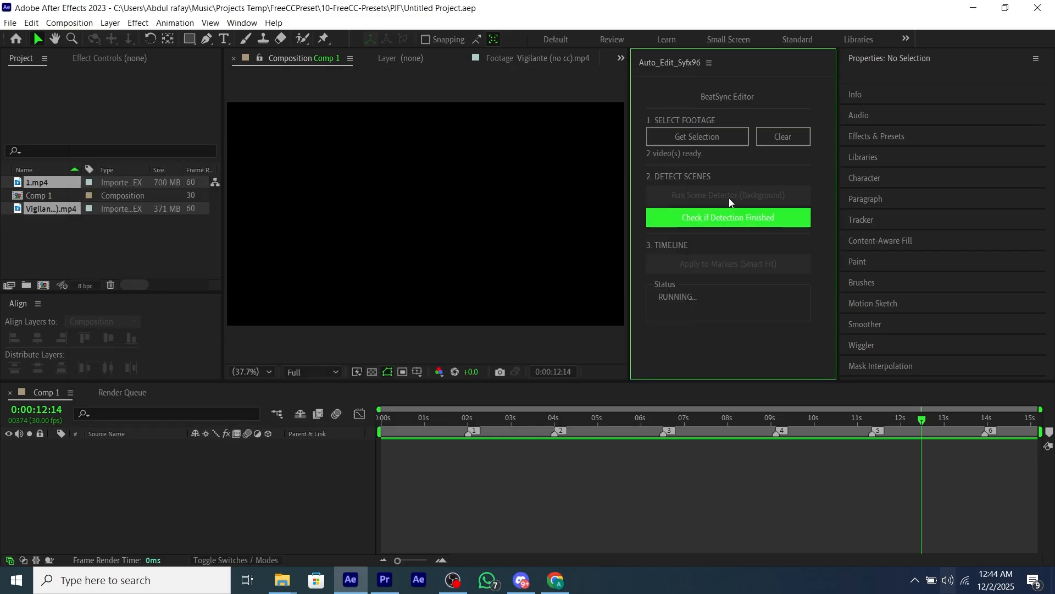
mouse_move(765, 229)
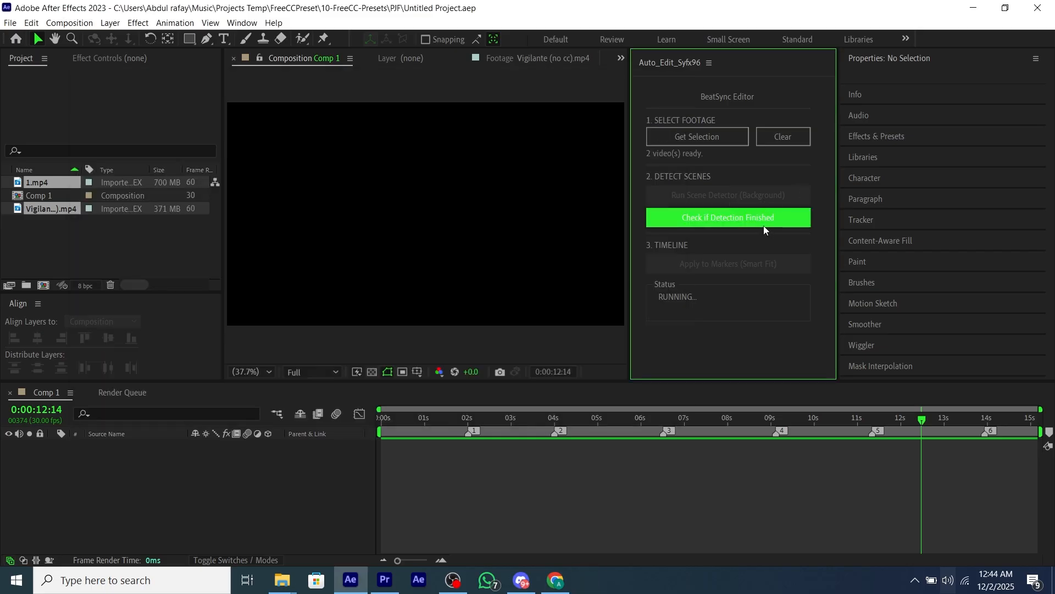
click(727, 217)
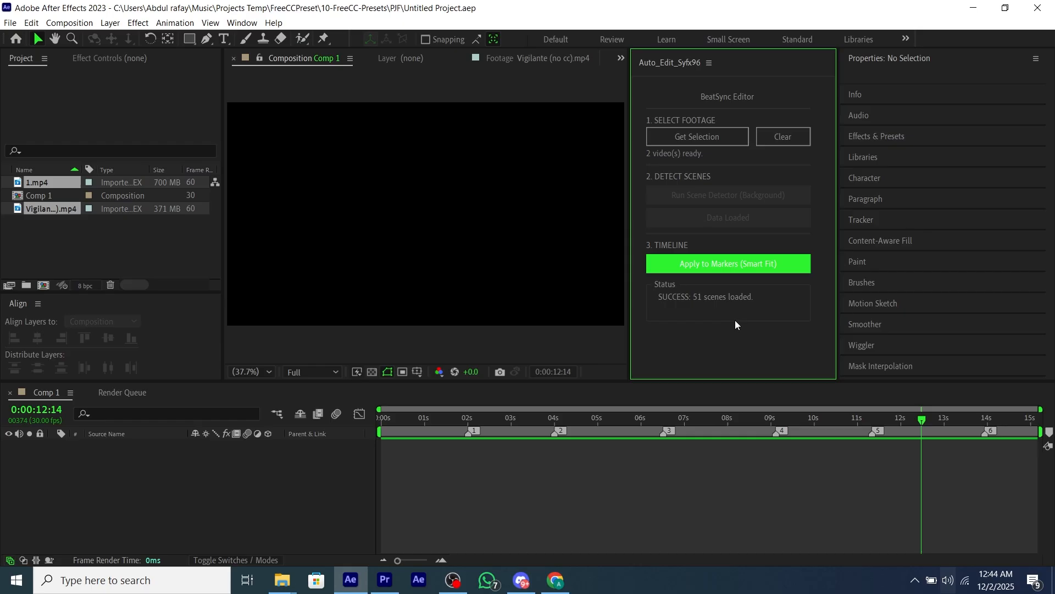
Dismiss the open-a-composition alert and delete all existing composition markers.
click(728, 263)
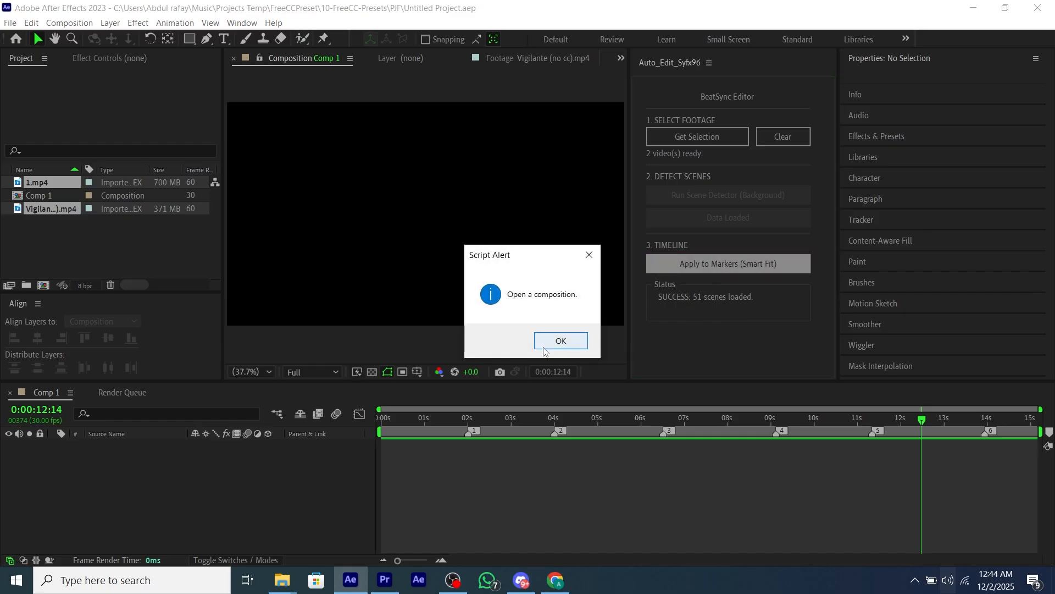
click(560, 339)
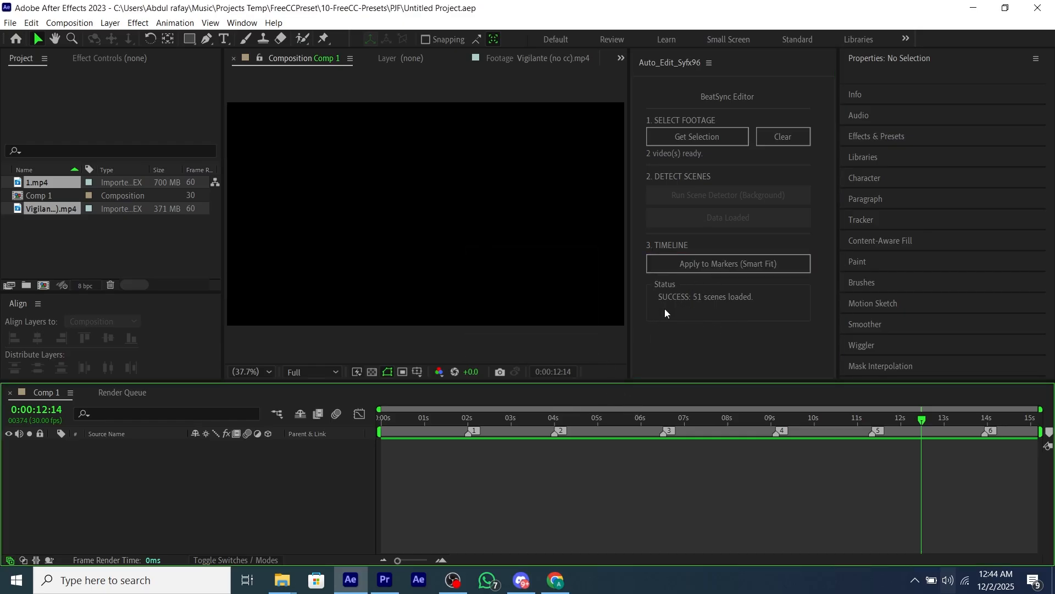
click(471, 417)
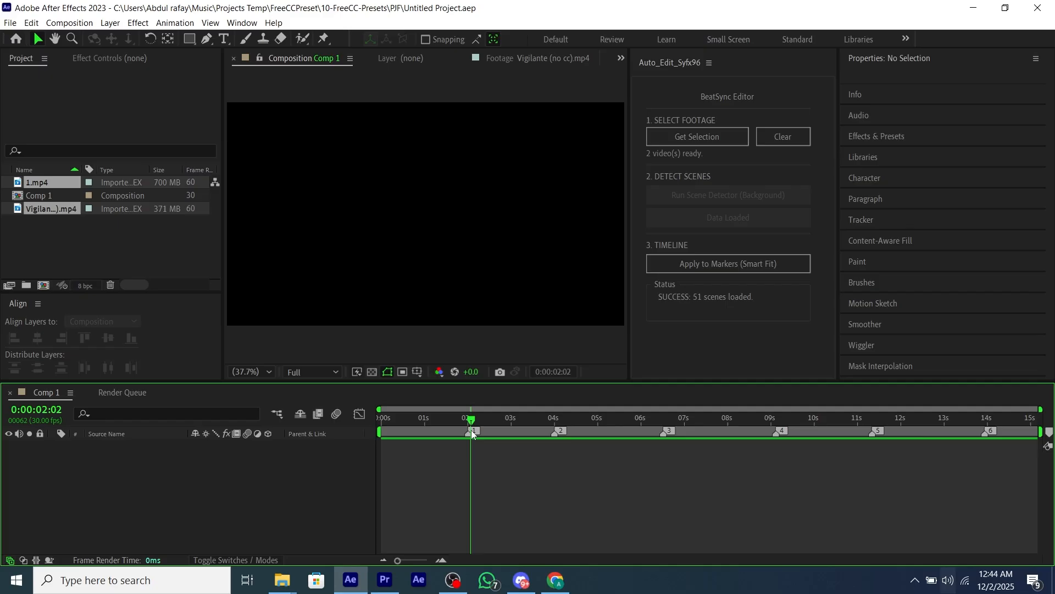
right_click(472, 431)
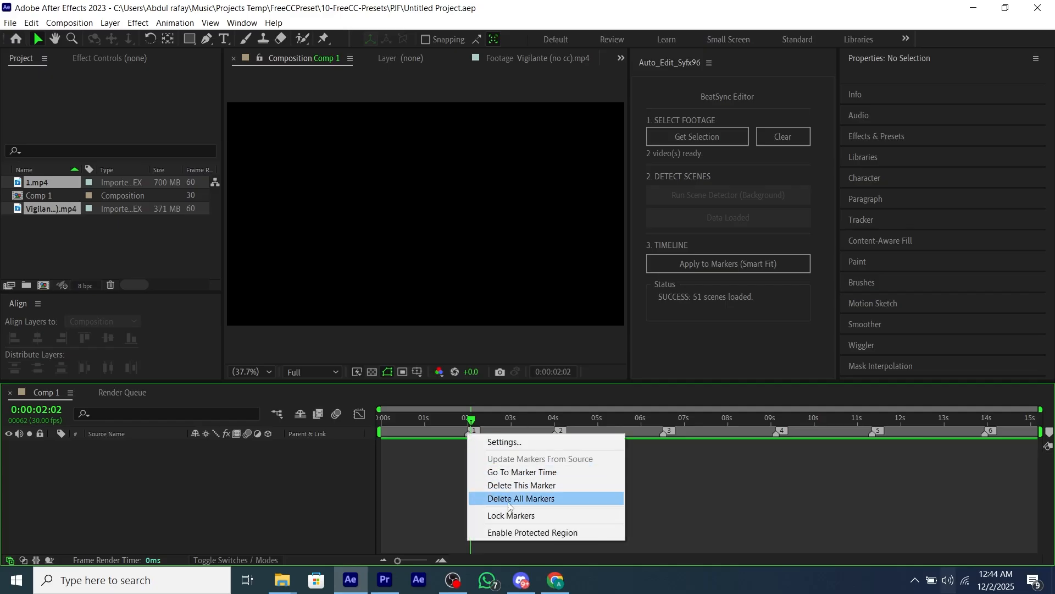
click(520, 498)
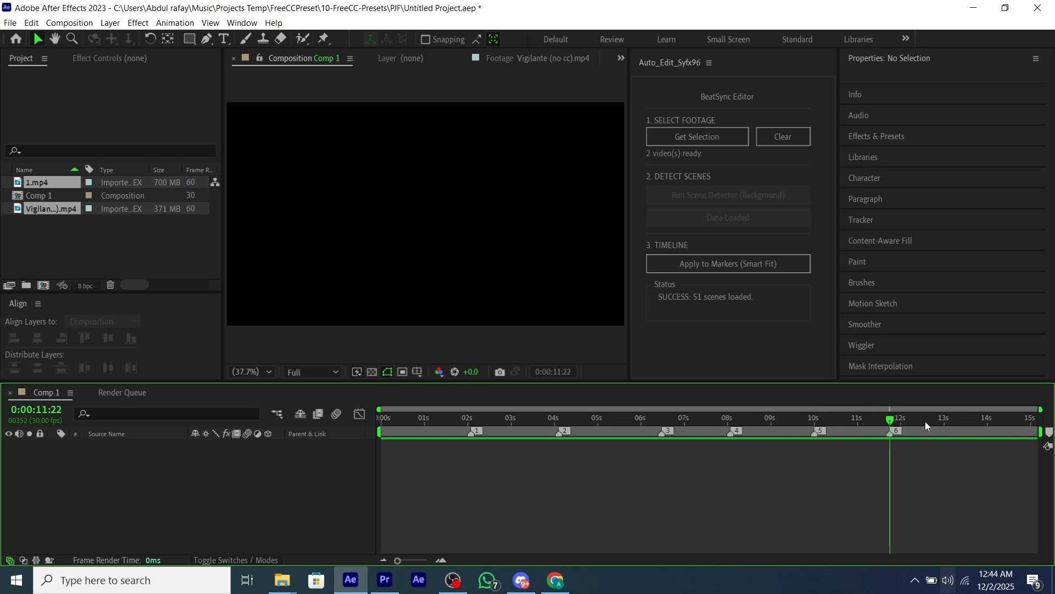
Smart-fit the clips to the new markers, producing six beat-synced layers in Comp 1.
click(727, 263)
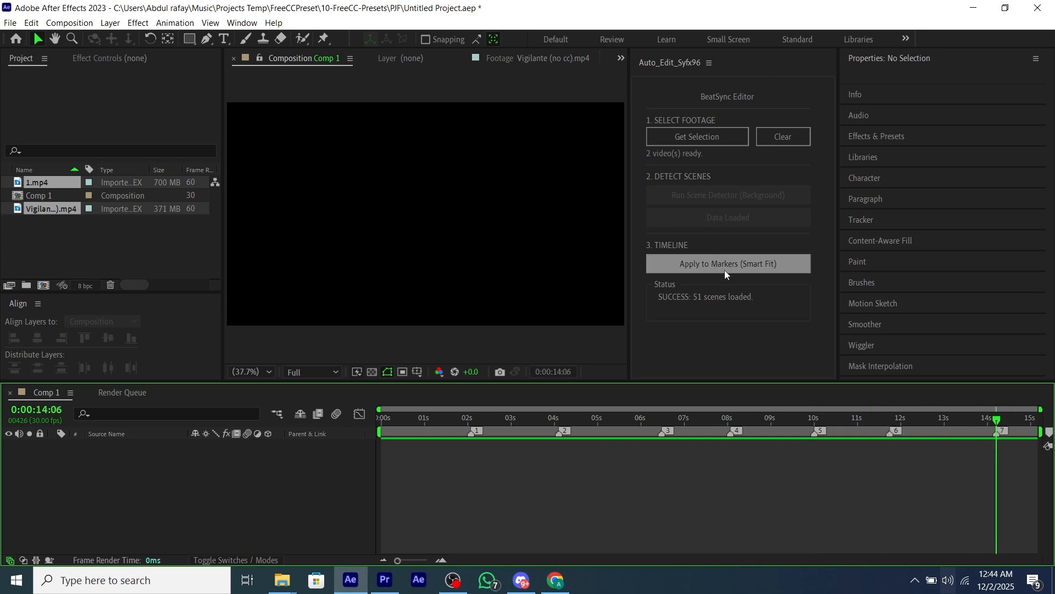
click(728, 263)
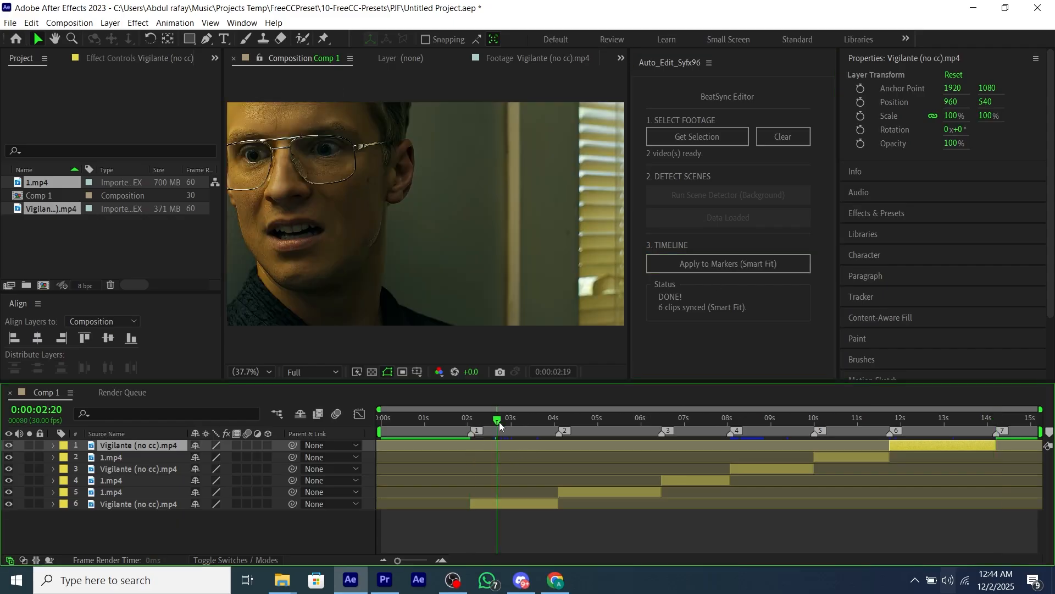
Preview the synced clips along the timeline ruler at about 7, 8.5 and 11 seconds.
click(703, 416)
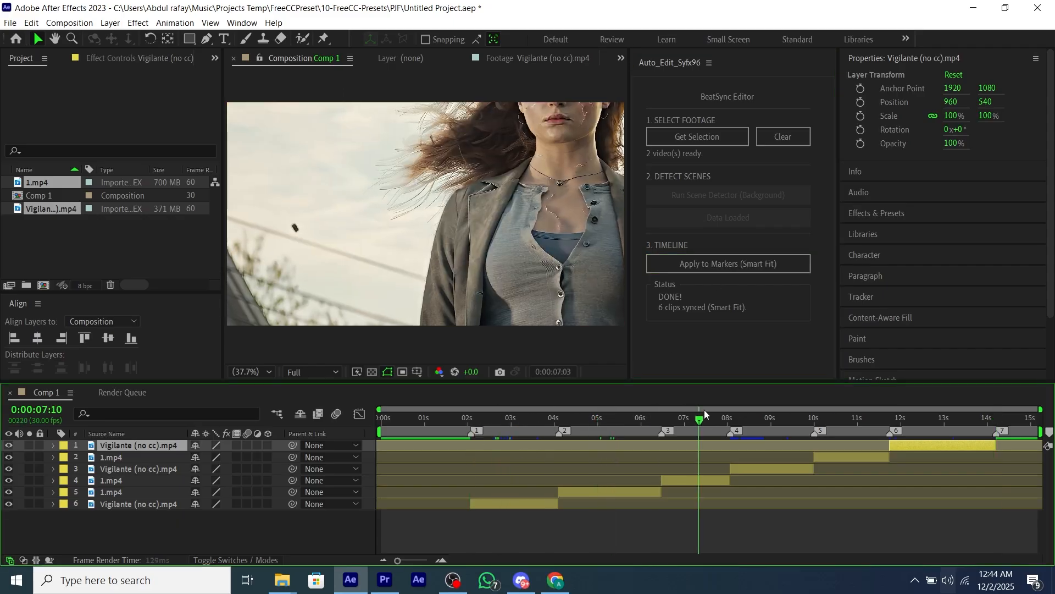
click(748, 409)
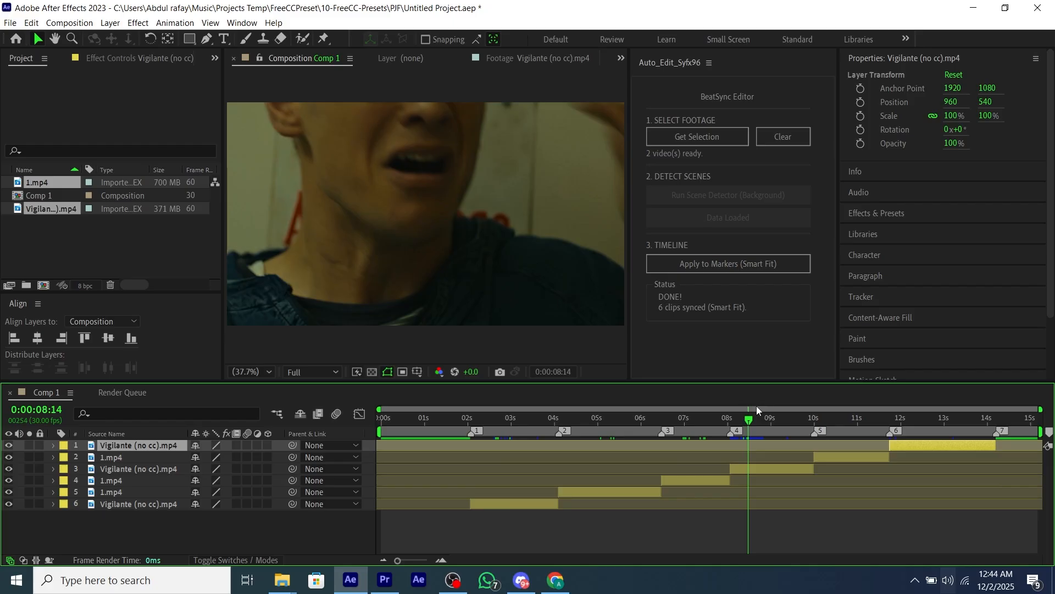
click(864, 418)
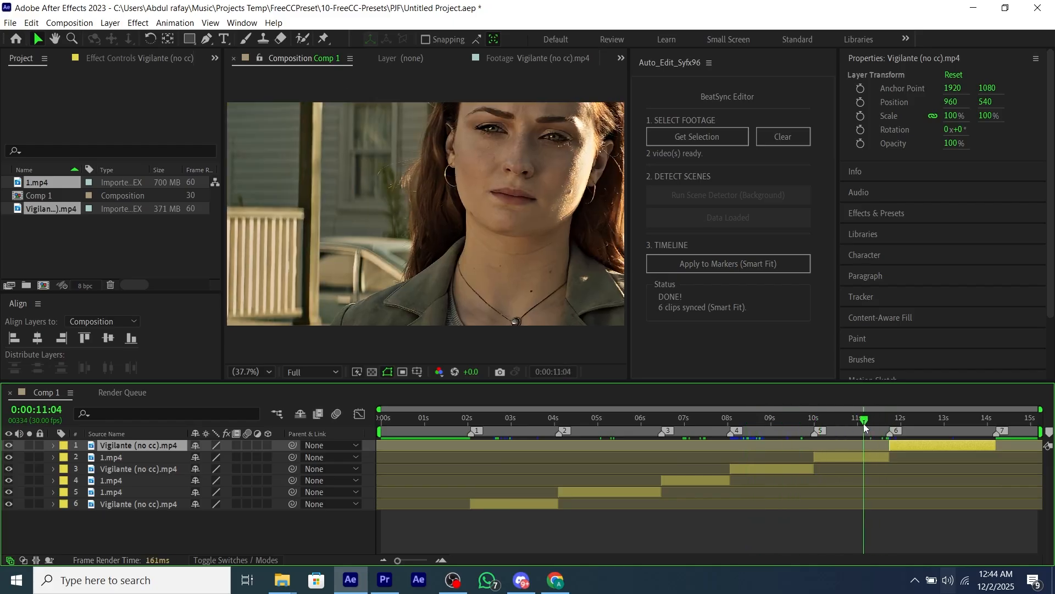